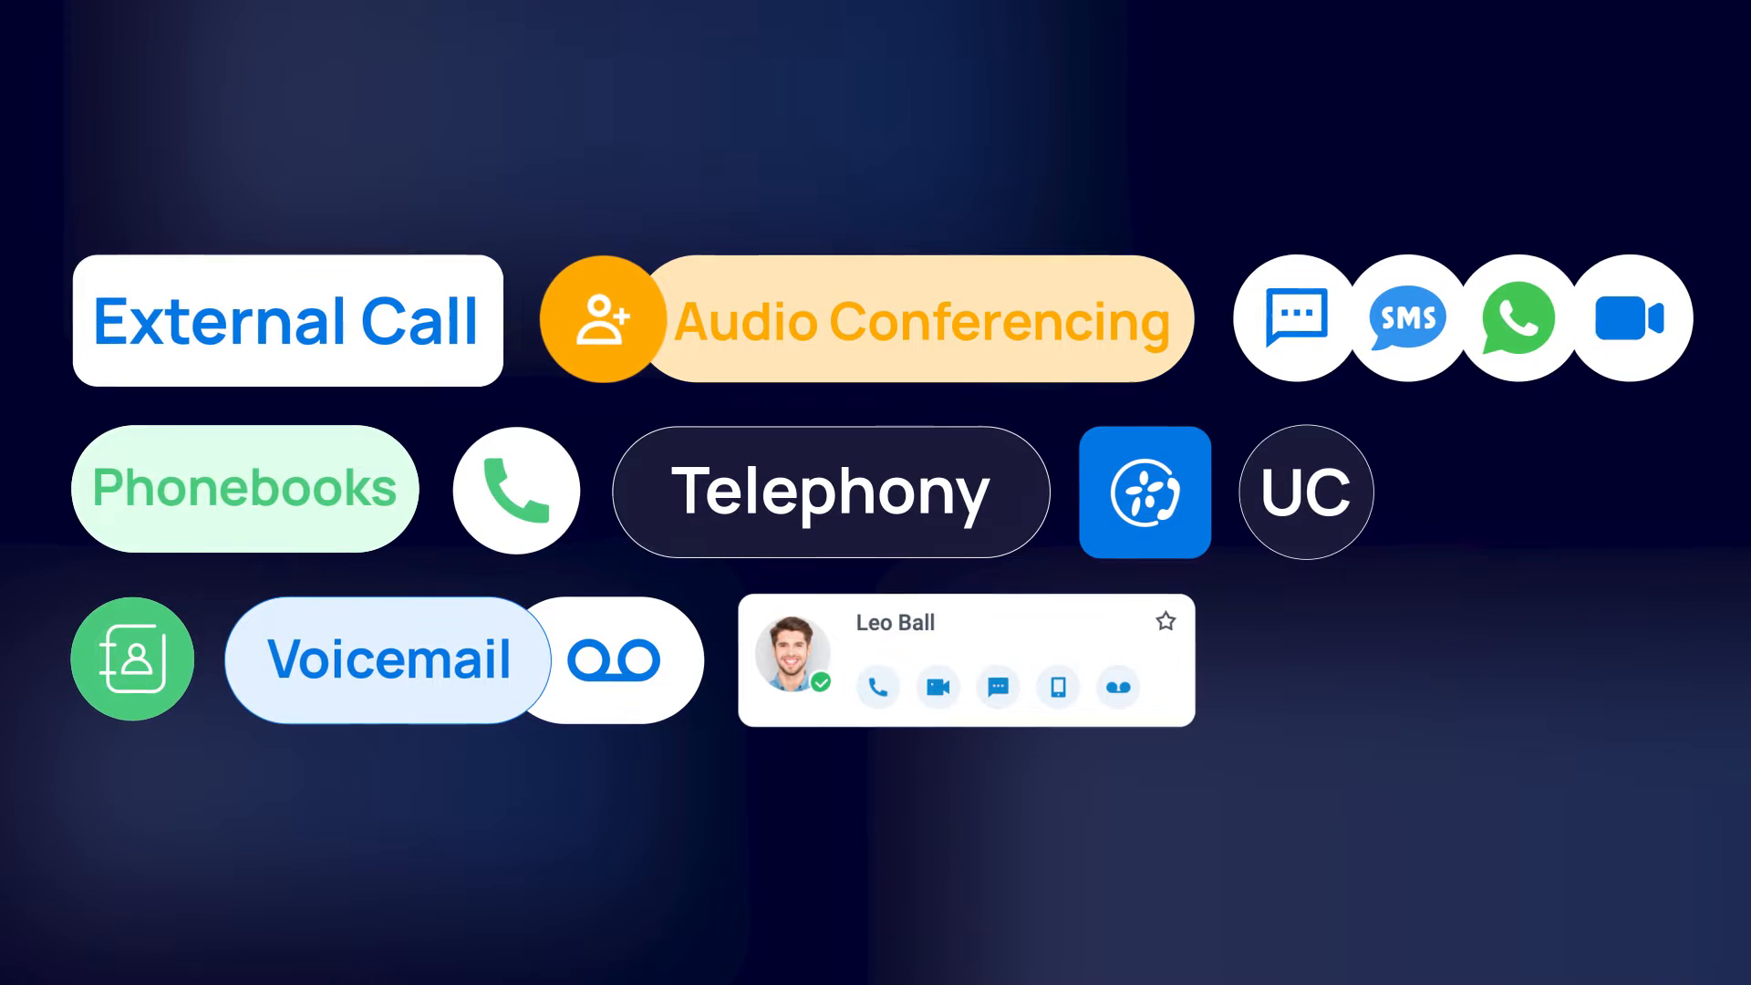
Step: Bring up the Yeastar P550 PBX sign-in page with the admin account details entered
left_click(1306, 490)
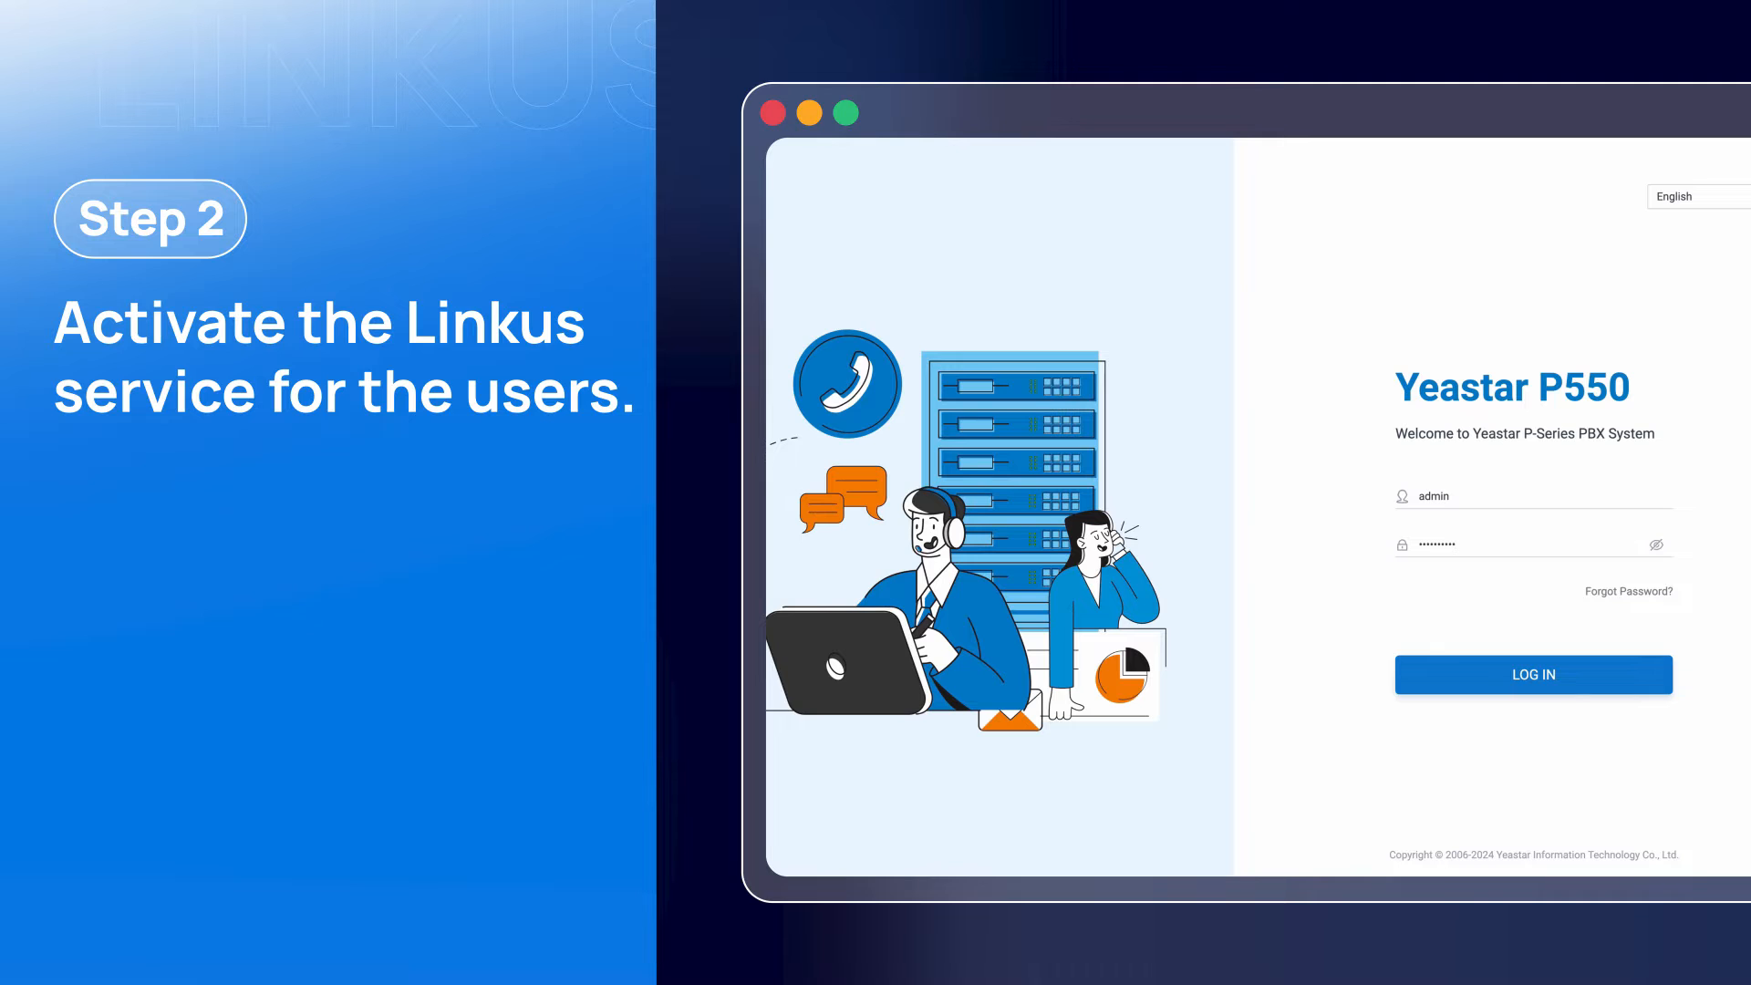
mouse_move(1653, 690)
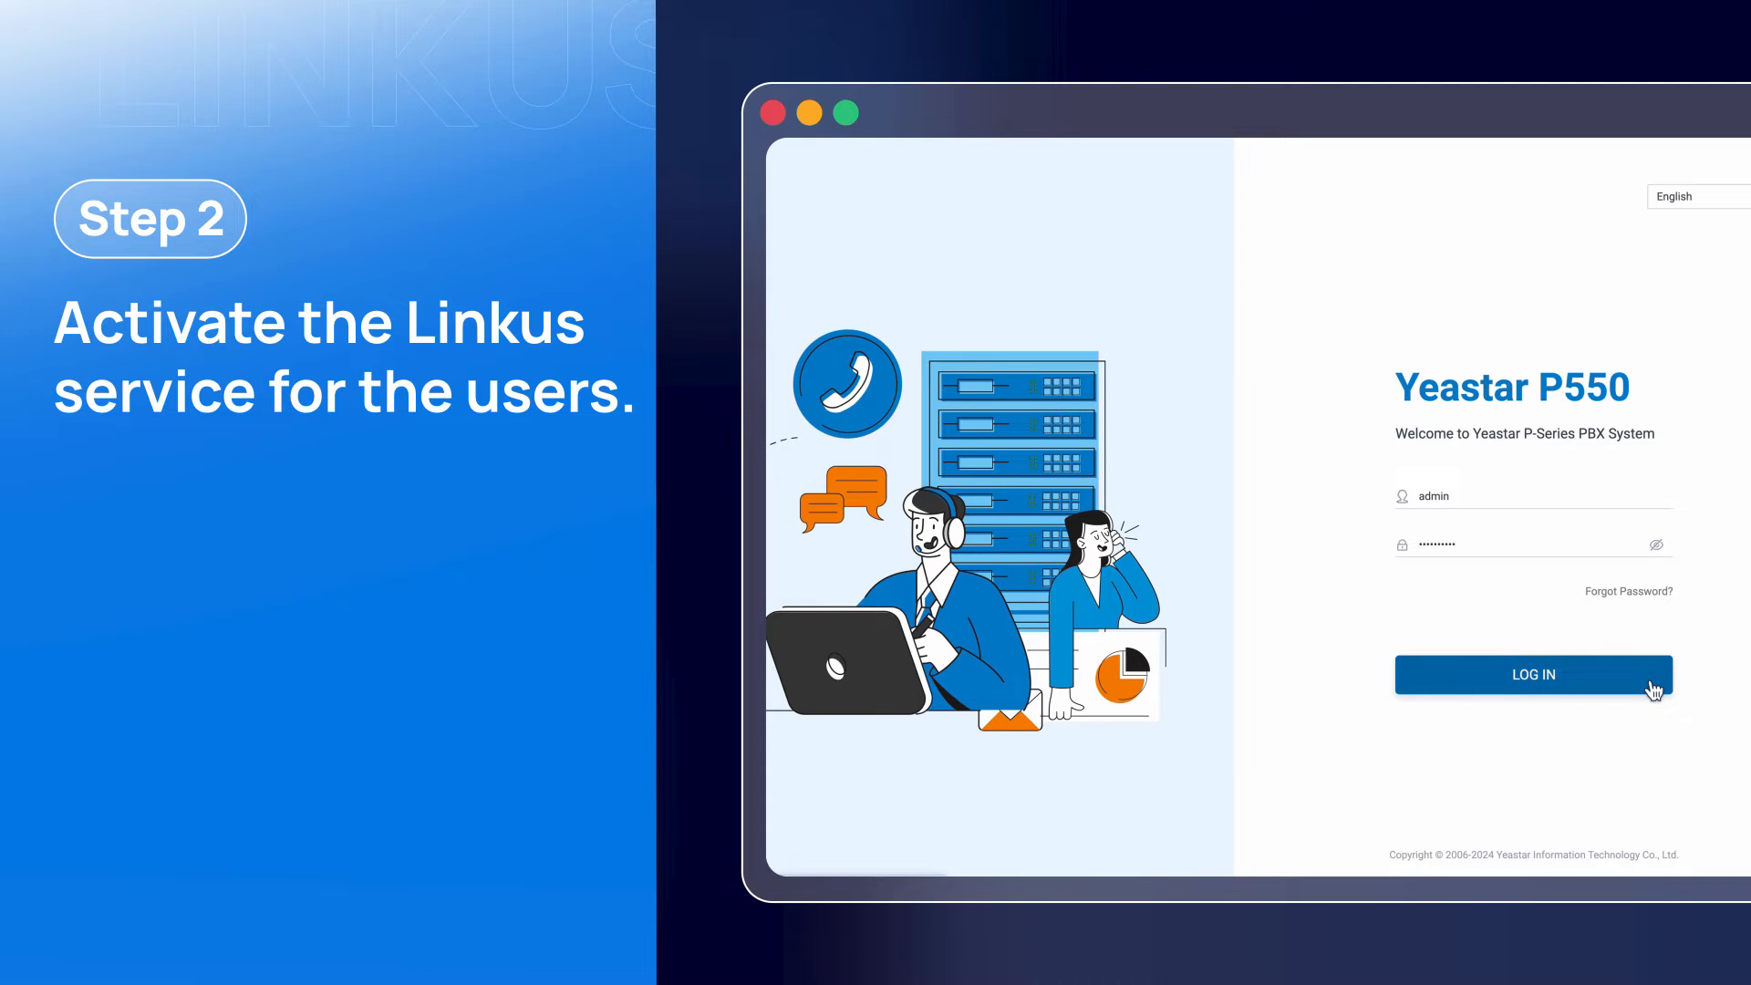
Step: Sign in as admin and check that the Linkus Server Remote Access Service is connected
left_click(1533, 675)
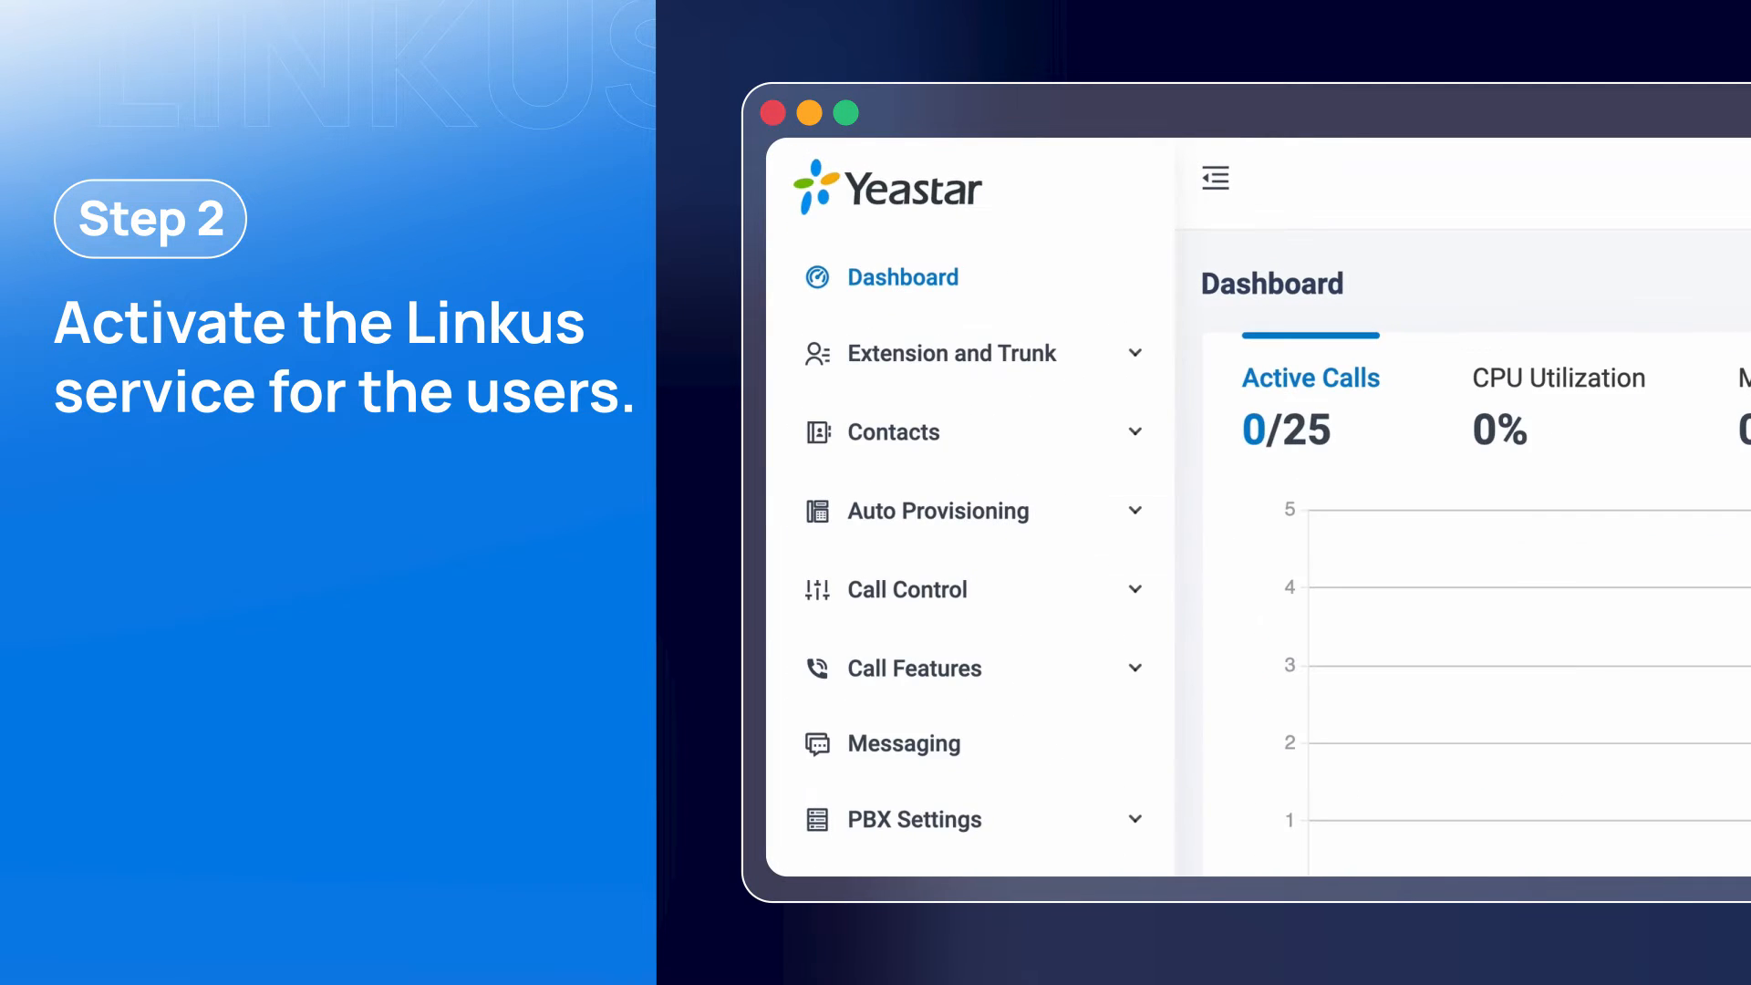
left_click(952, 352)
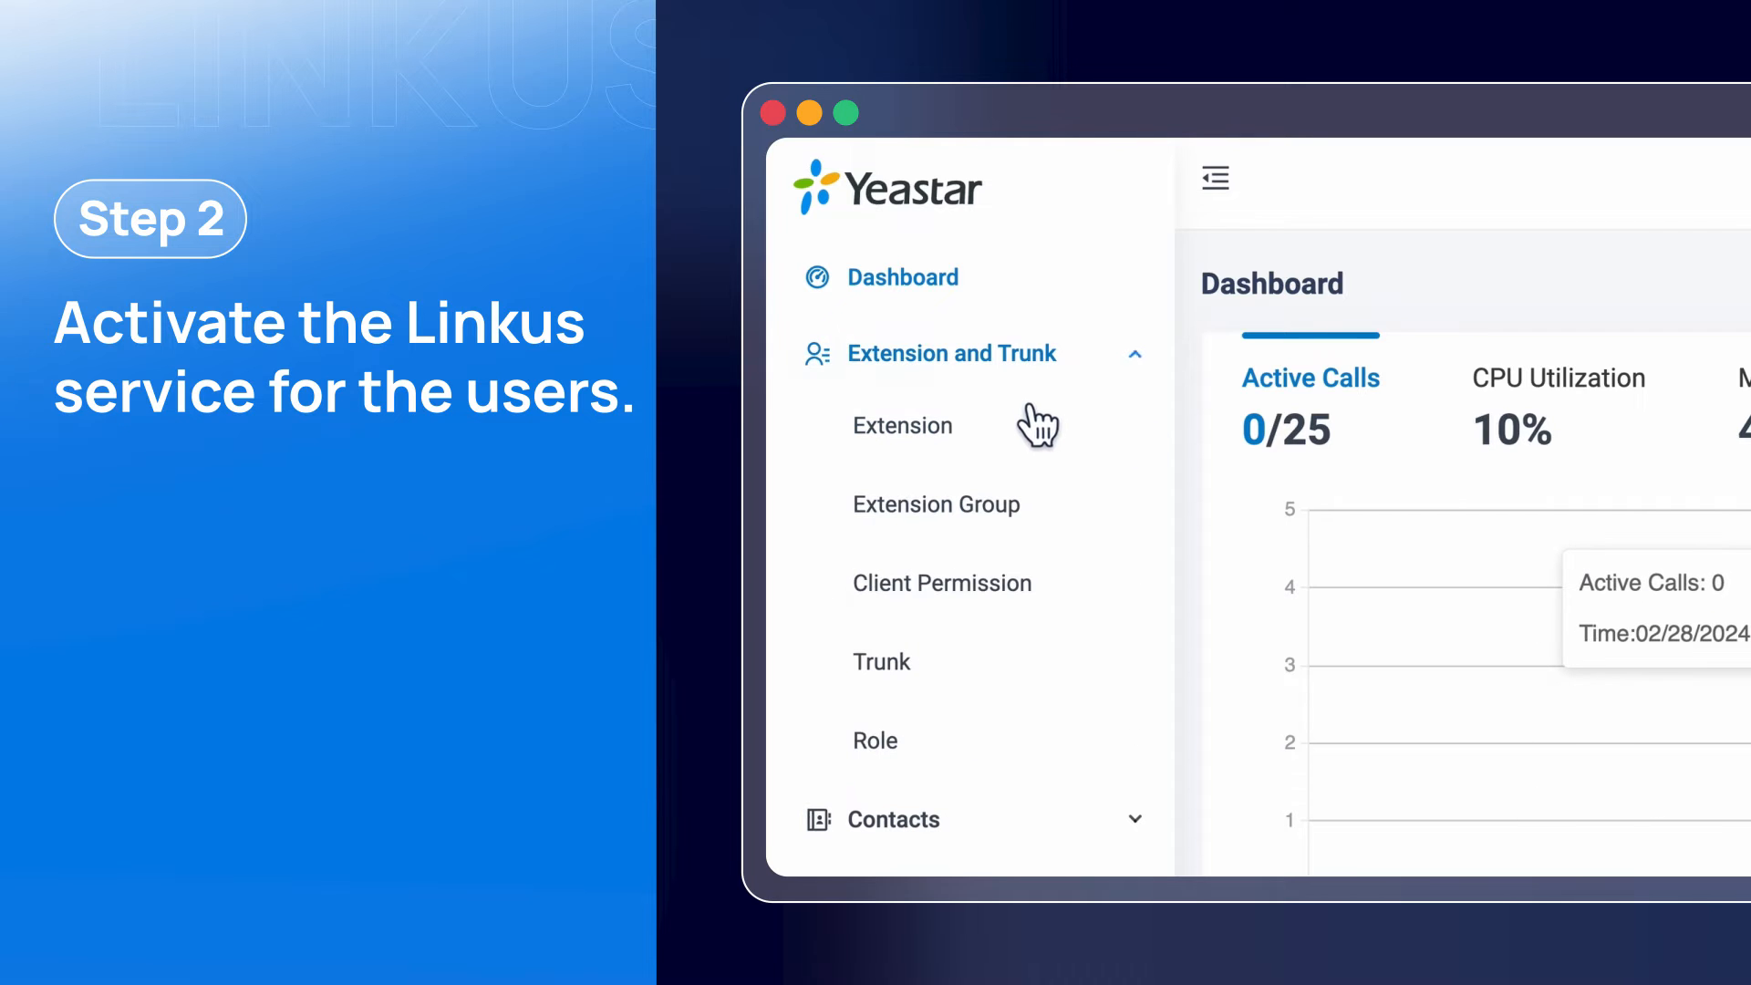
left_click(903, 425)
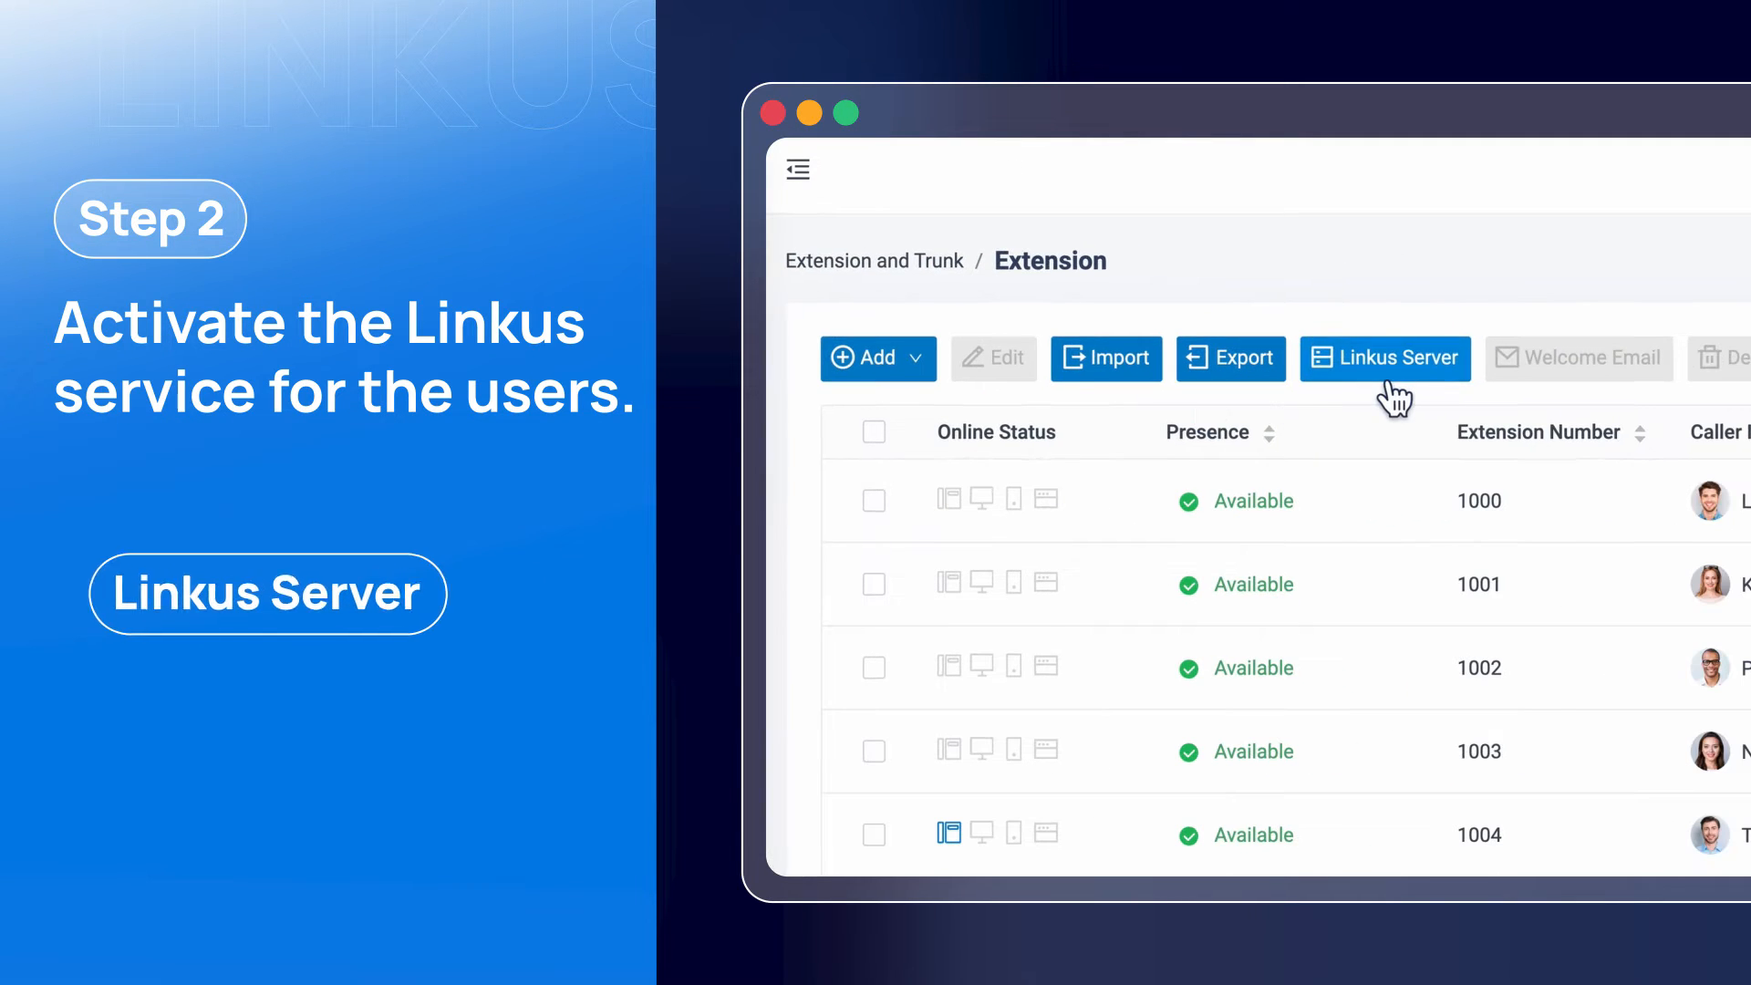
left_click(1385, 358)
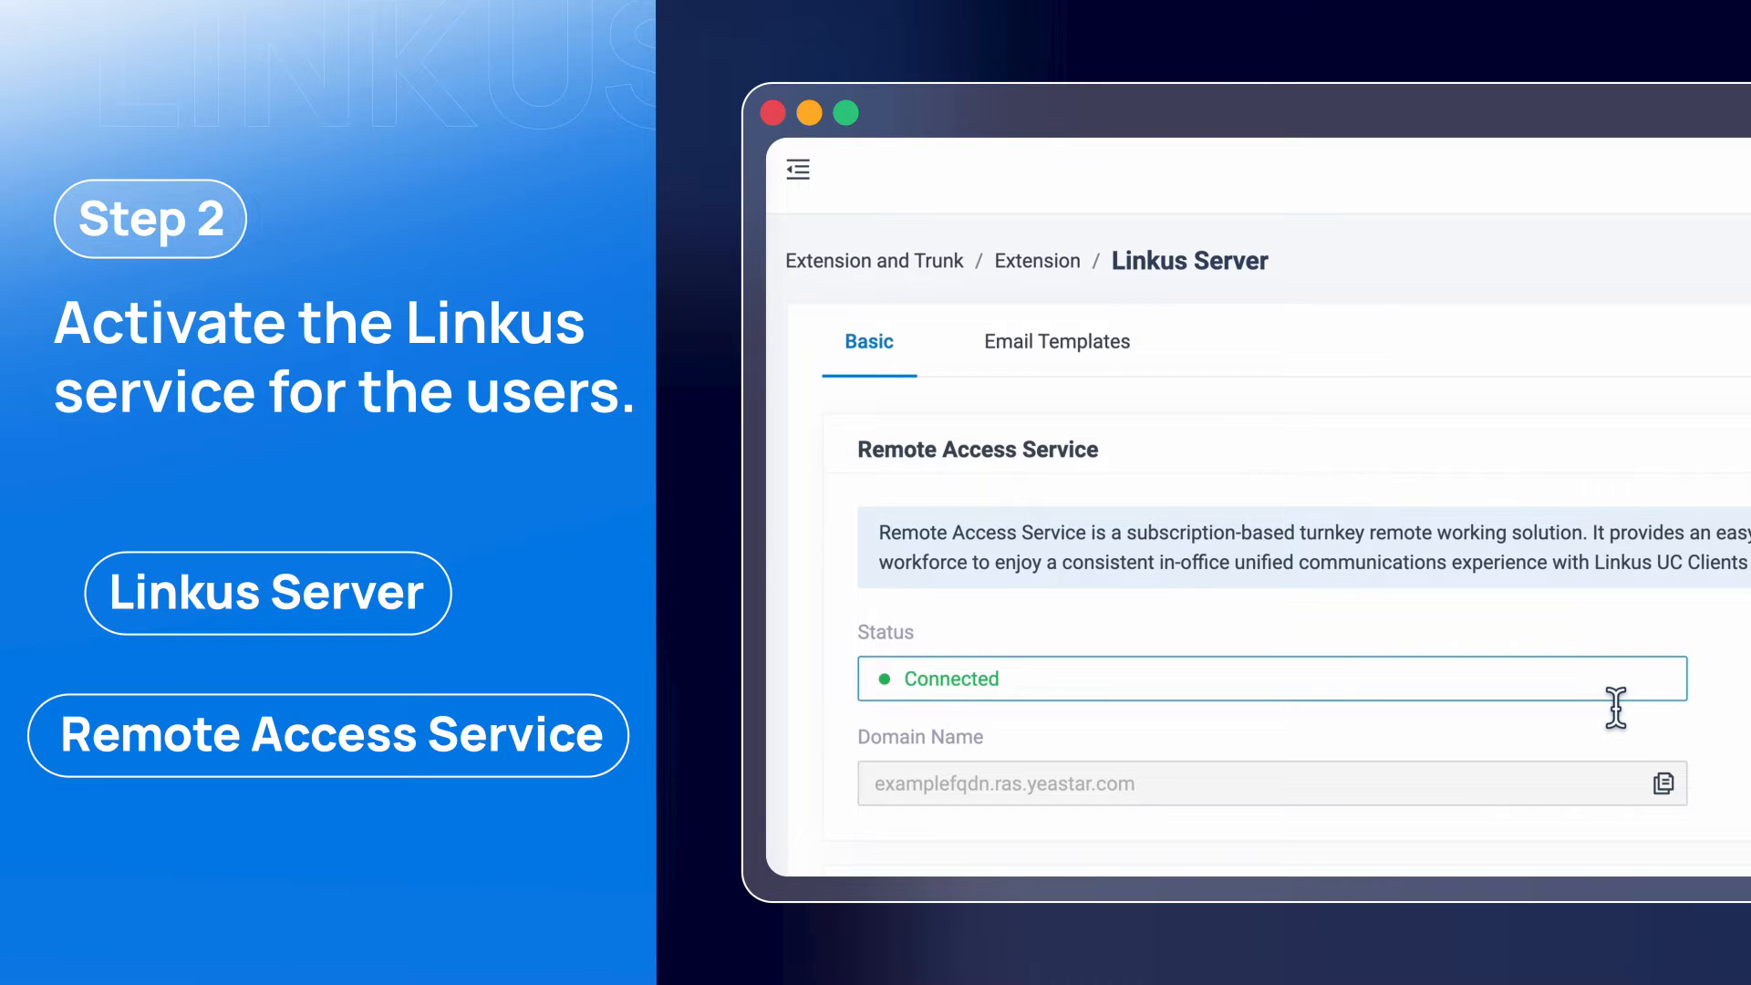
scroll("down", 3)
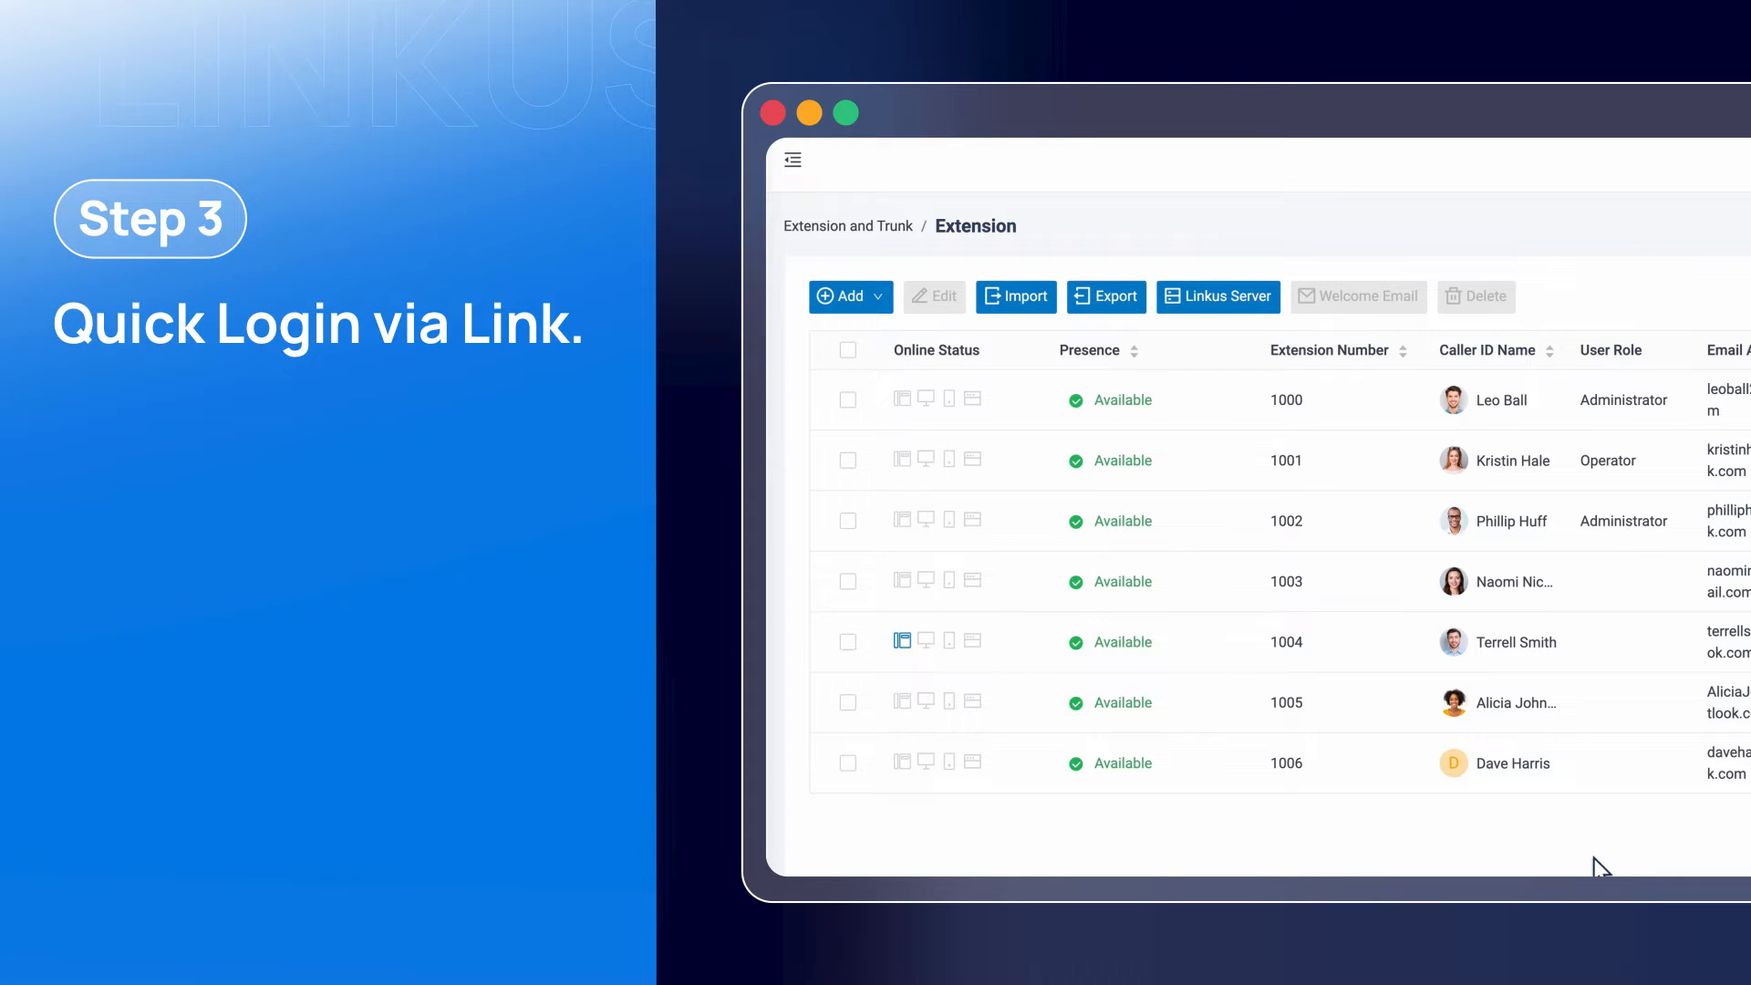
Step: Select extension 1006 and send it the Linkus welcome email
left_click(849, 762)
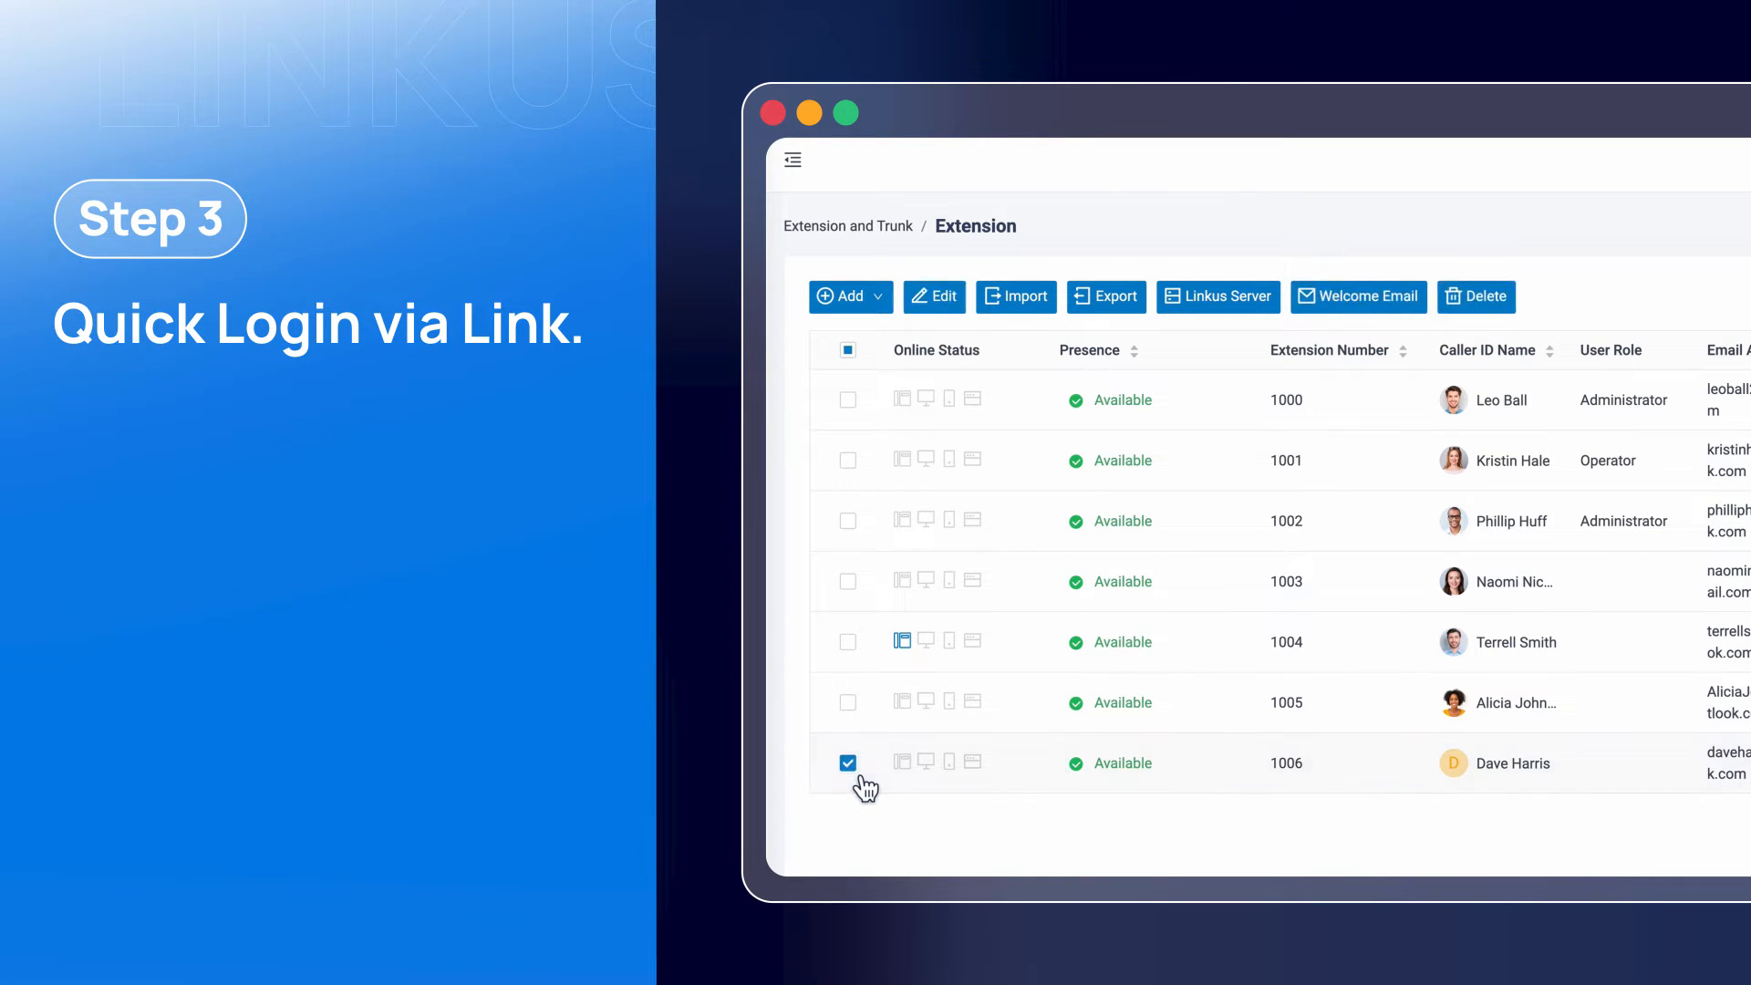
mouse_move(1357, 296)
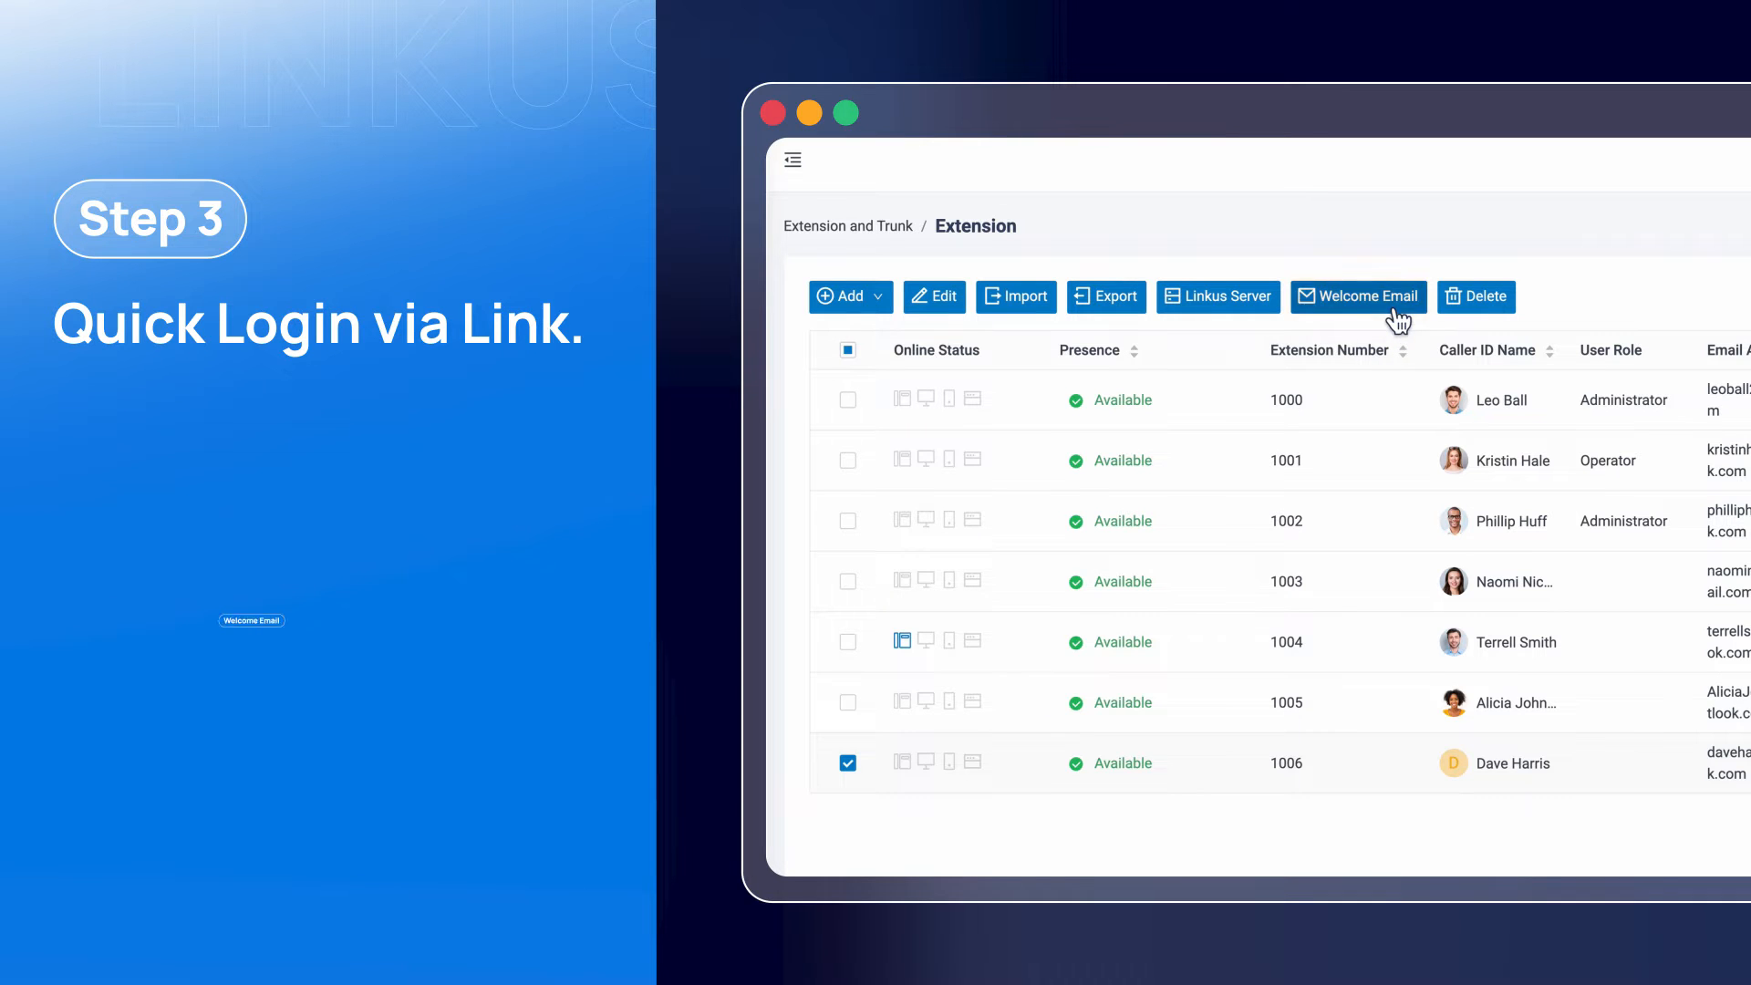
left_click(1357, 296)
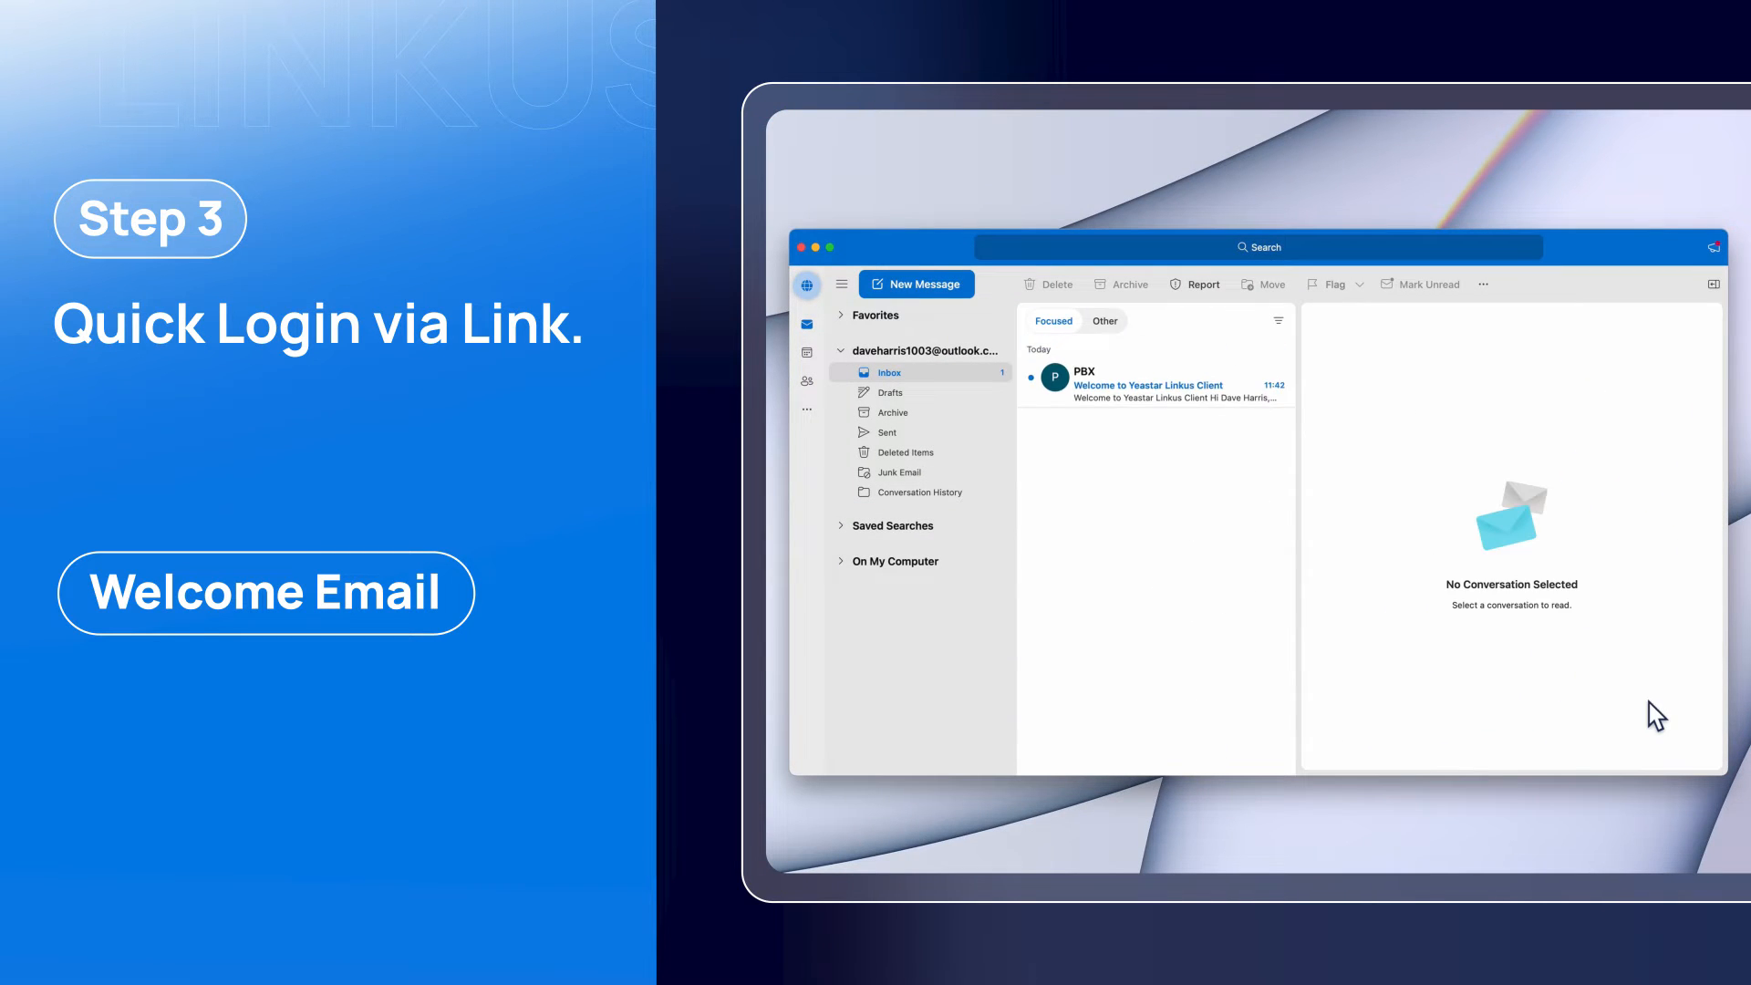
Step: Open the Welcome to Yeastar Linkus Client email in the Outlook inbox
left_click(1157, 384)
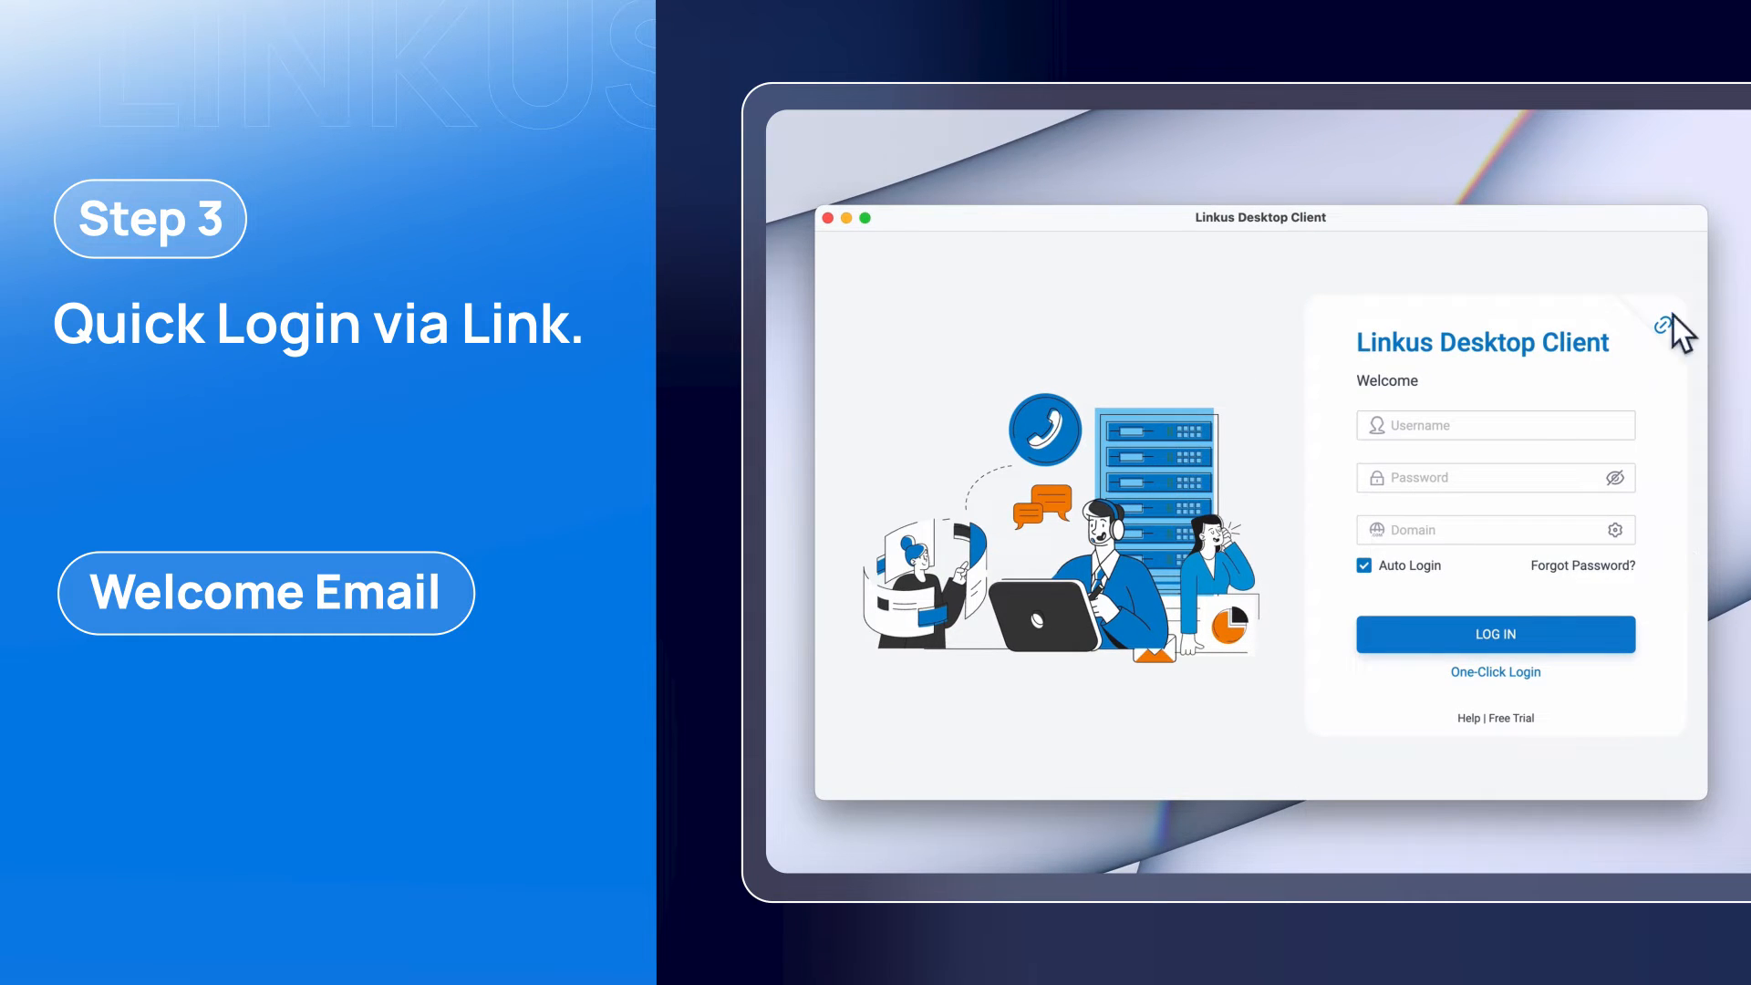
Step: Log in to Linkus with the pasted login link and confirm account 1006
left_click(1664, 310)
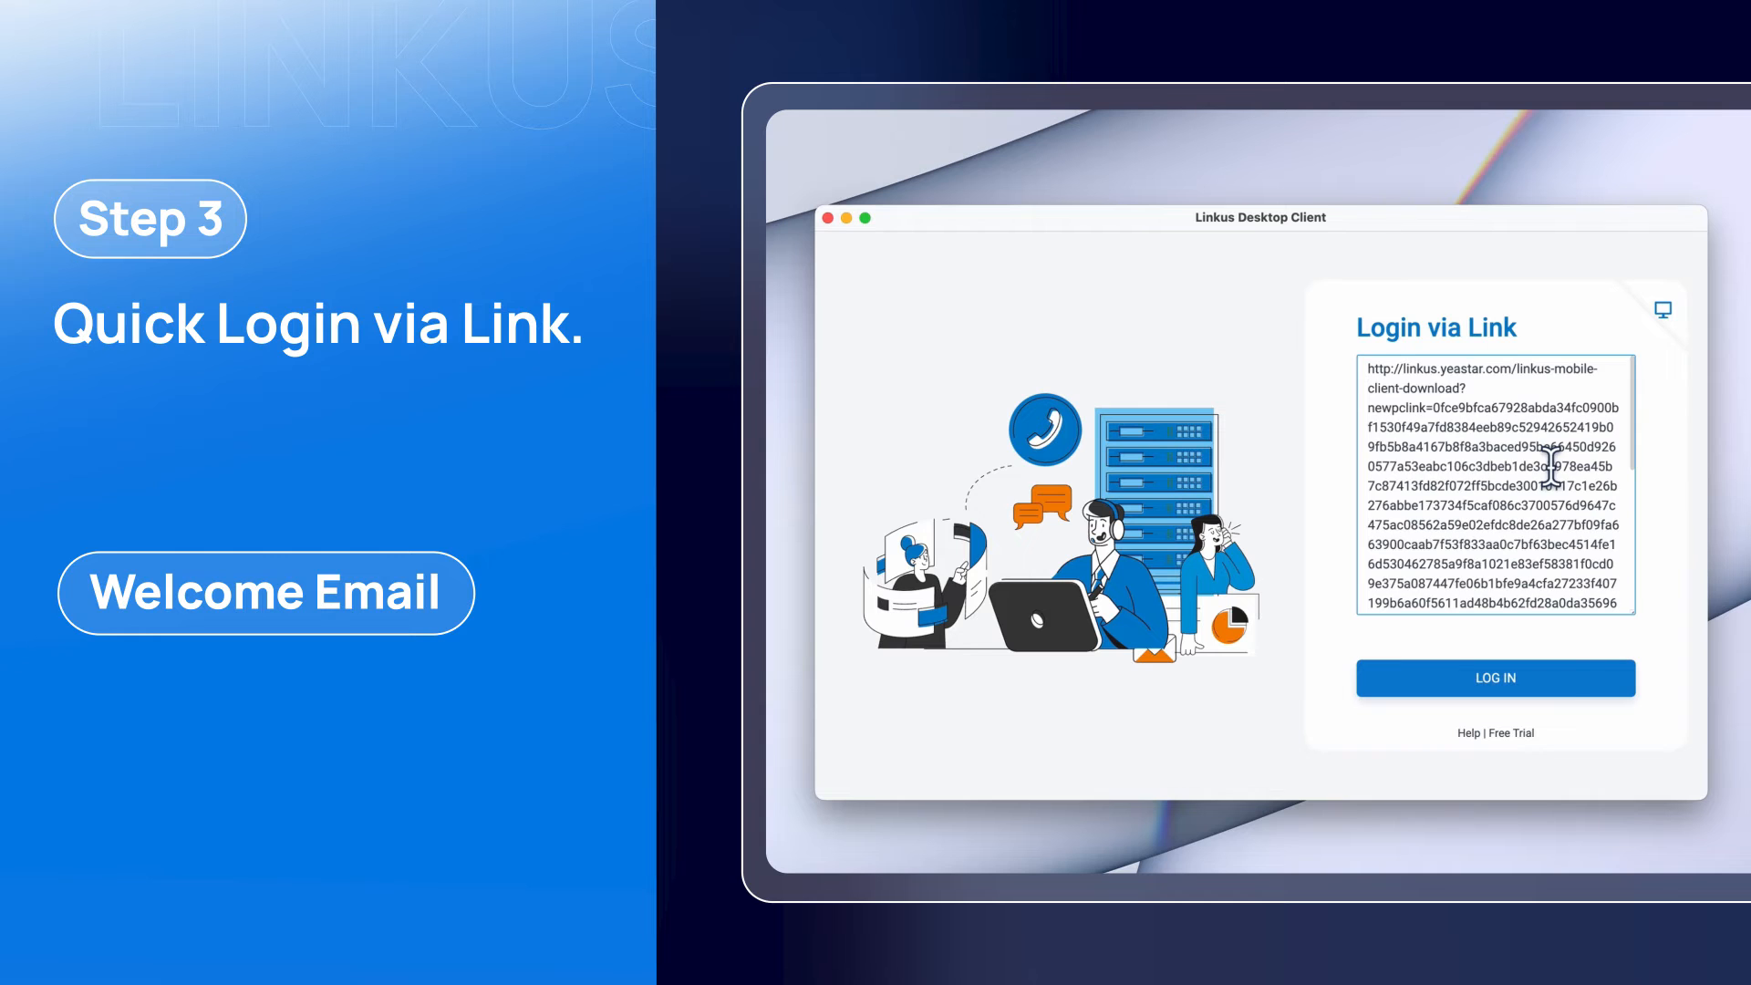
left_click(1494, 676)
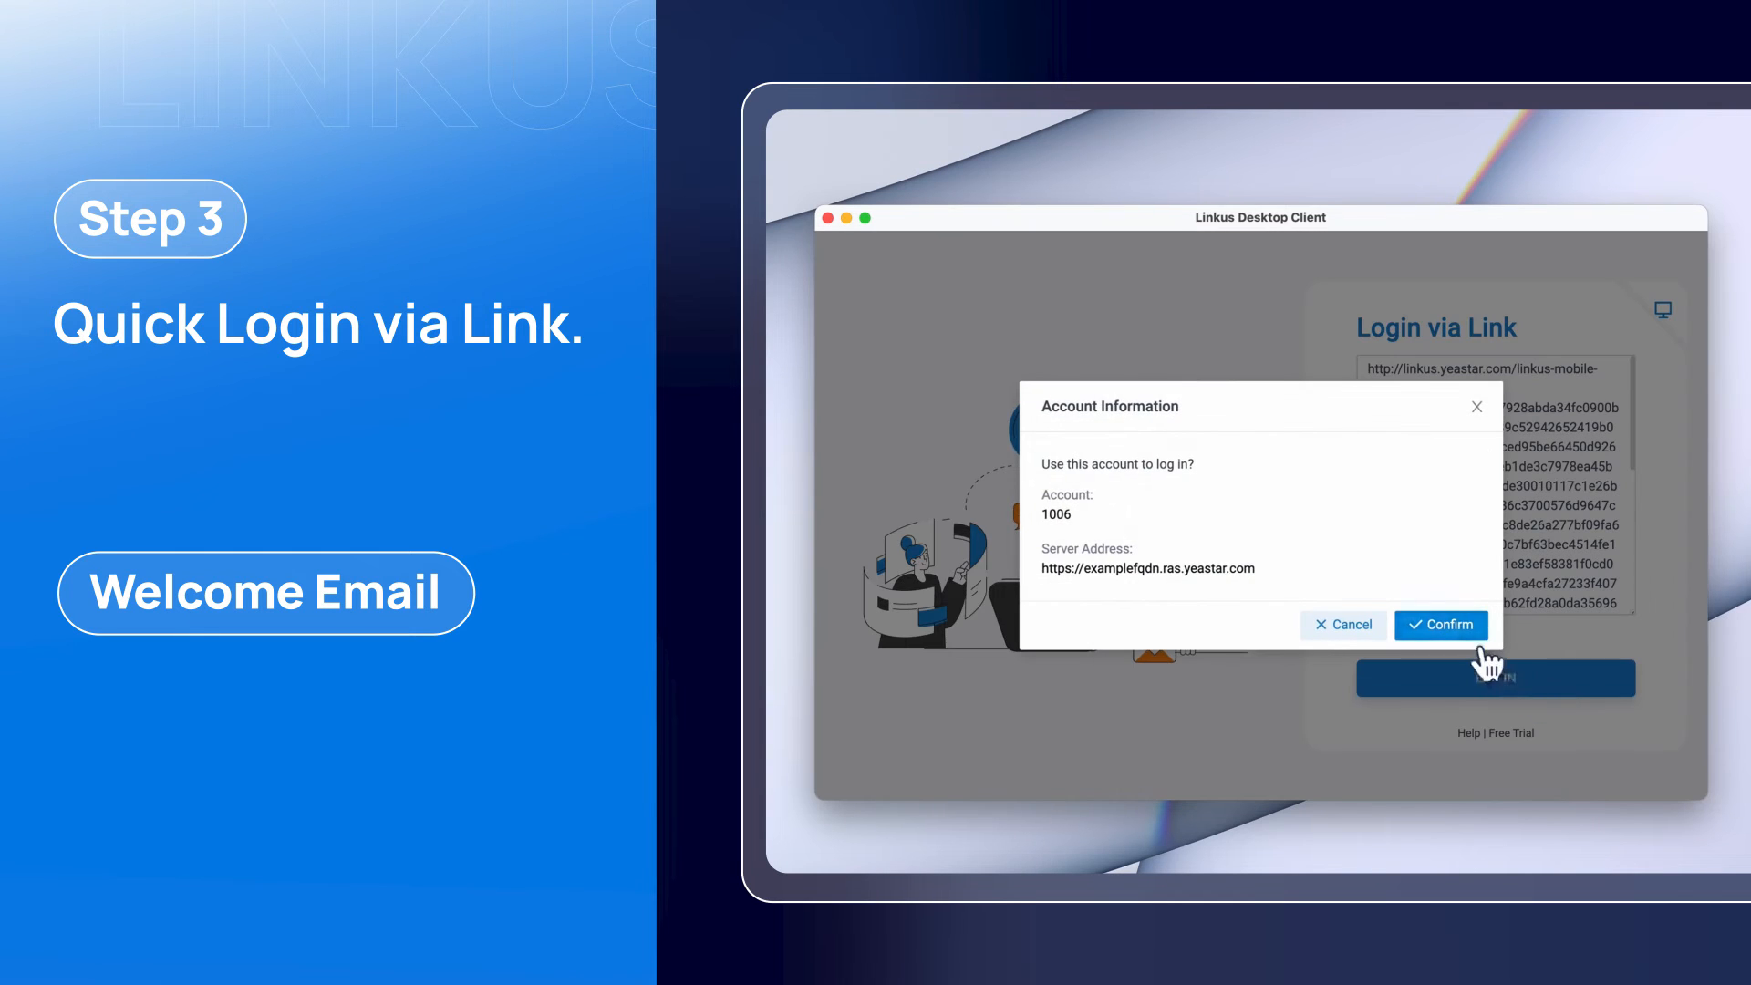
left_click(1441, 624)
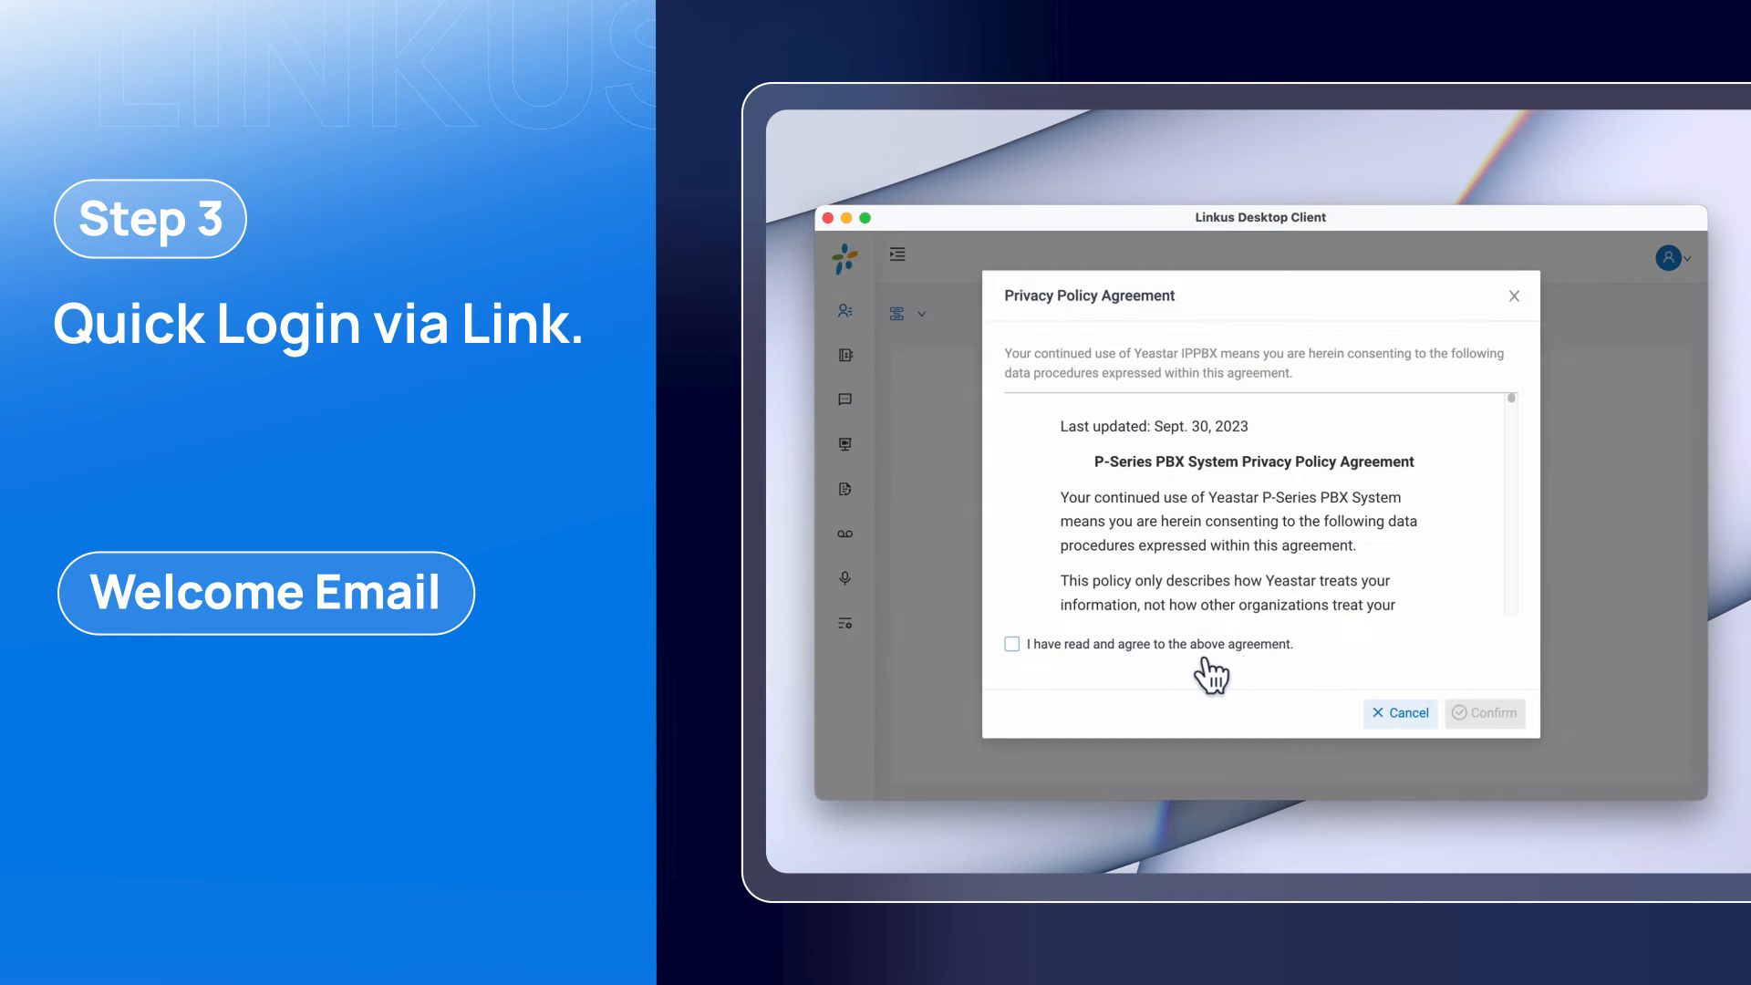
Step: Accept the privacy policy and sign in as extension 1006 to reach the extensions list
left_click(1012, 644)
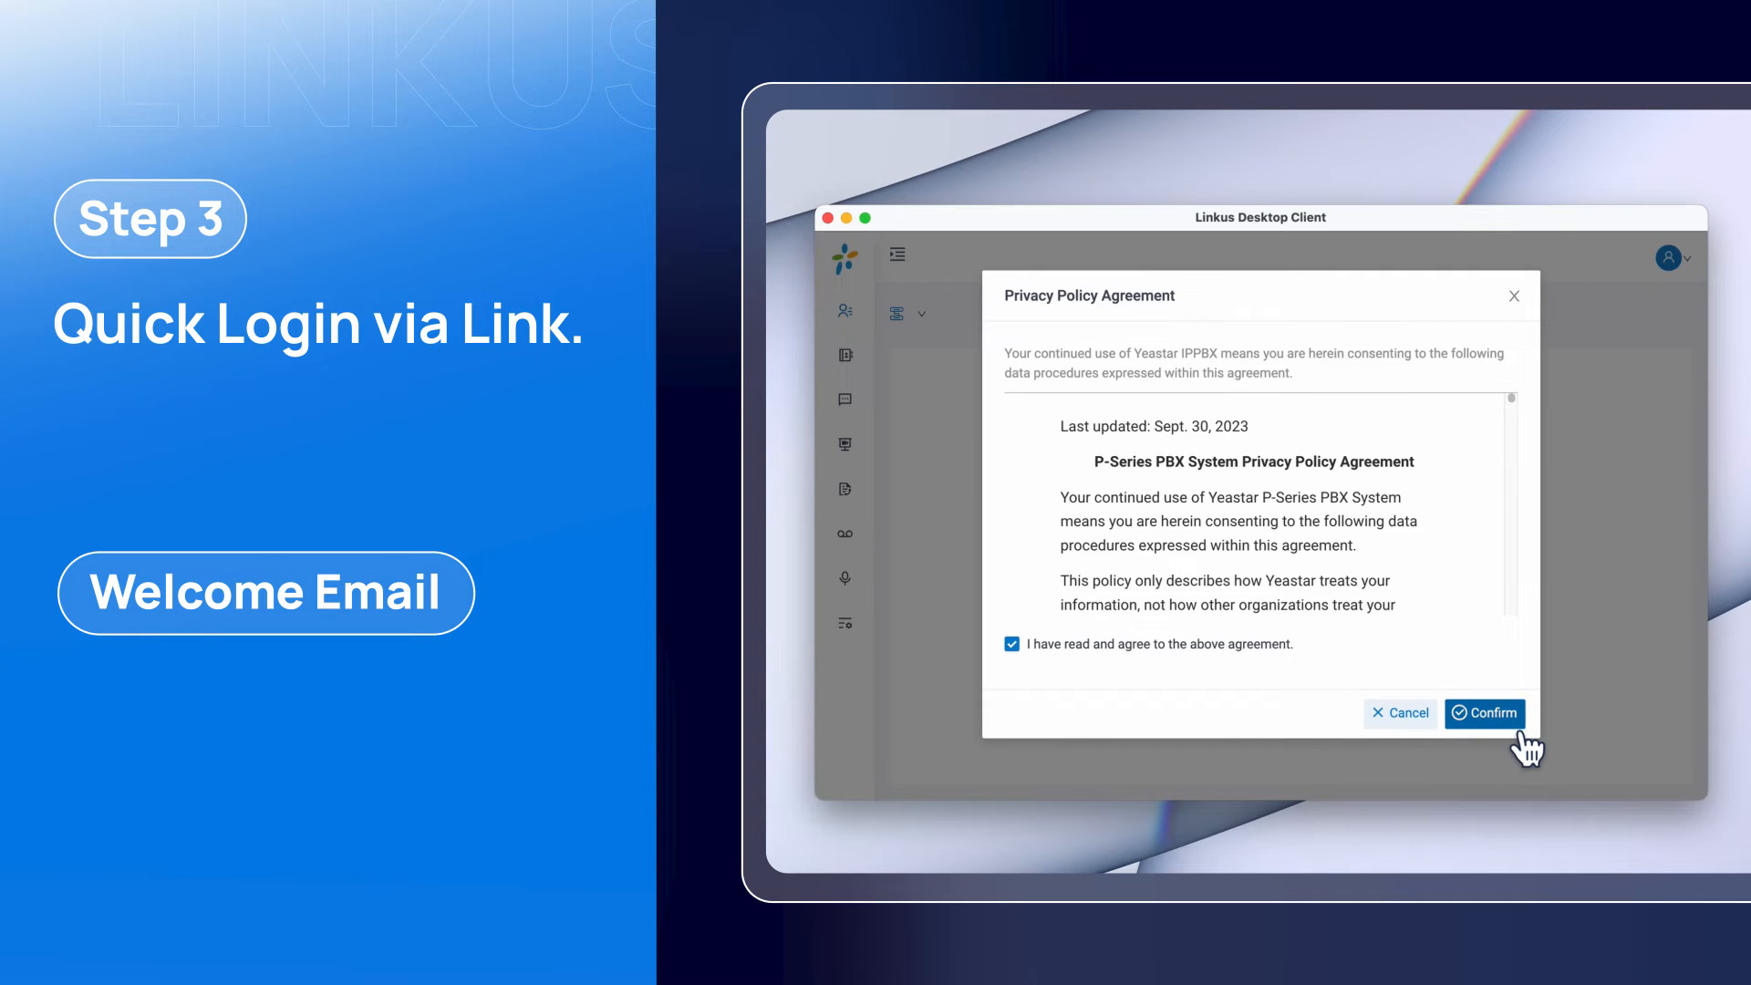
left_click(1485, 713)
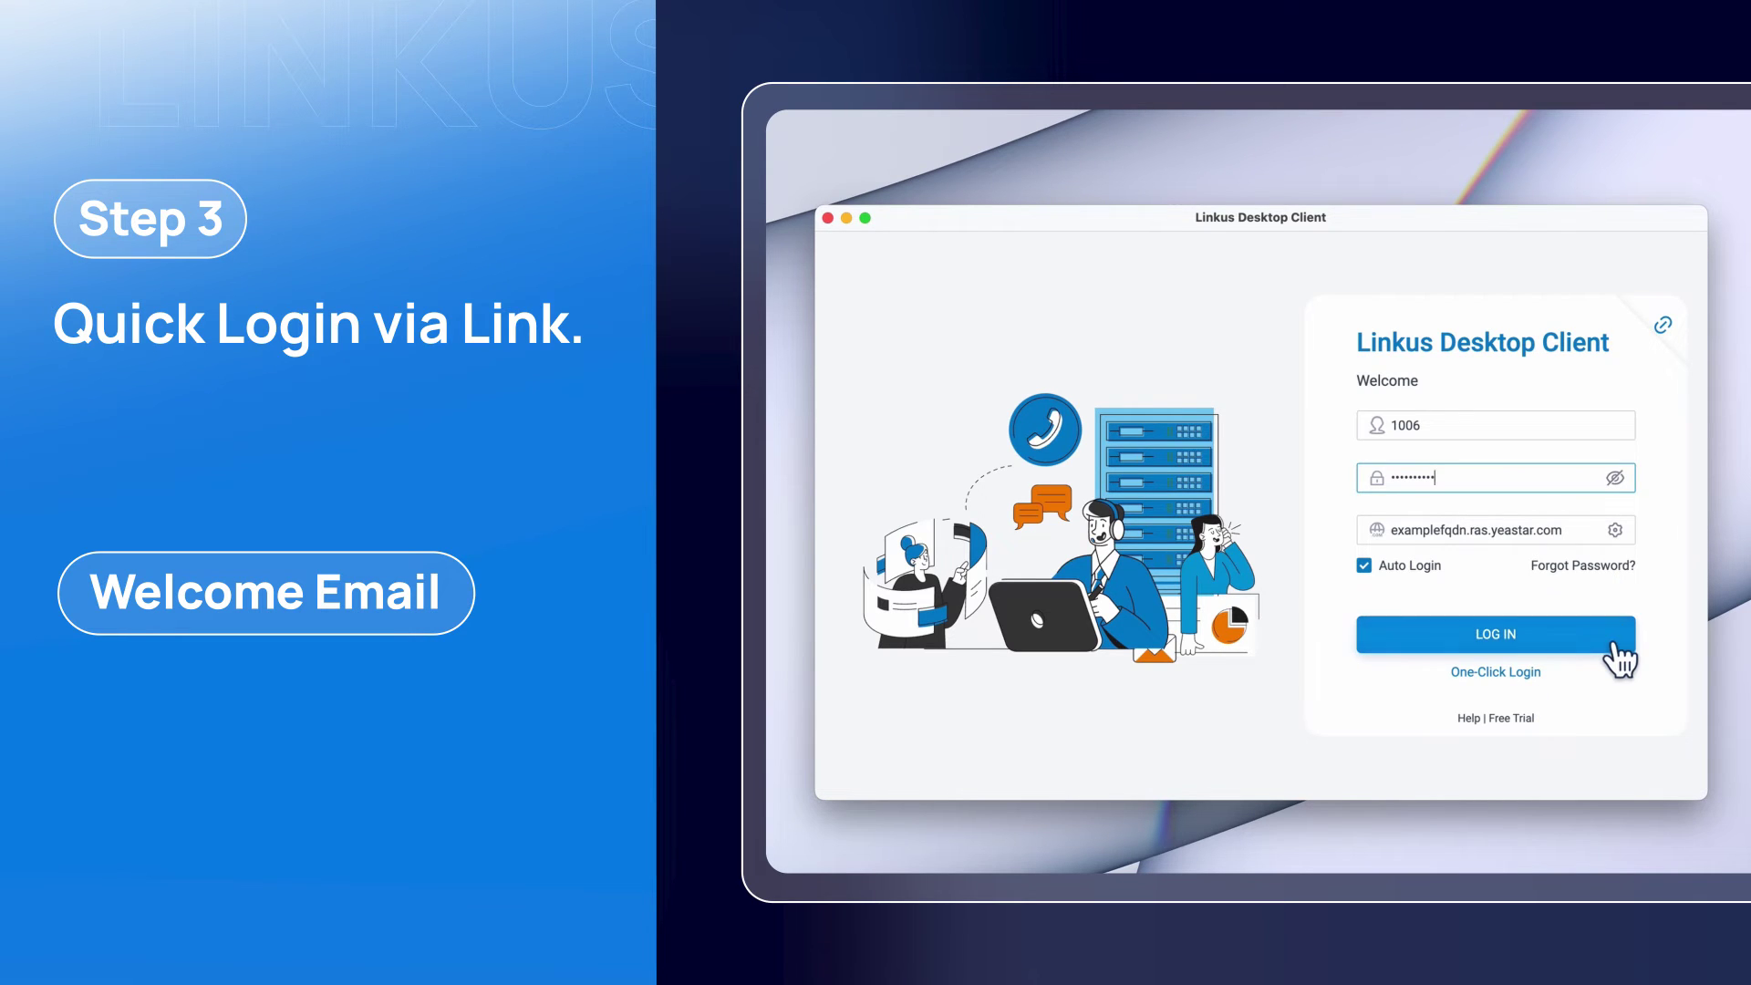
left_click(1494, 633)
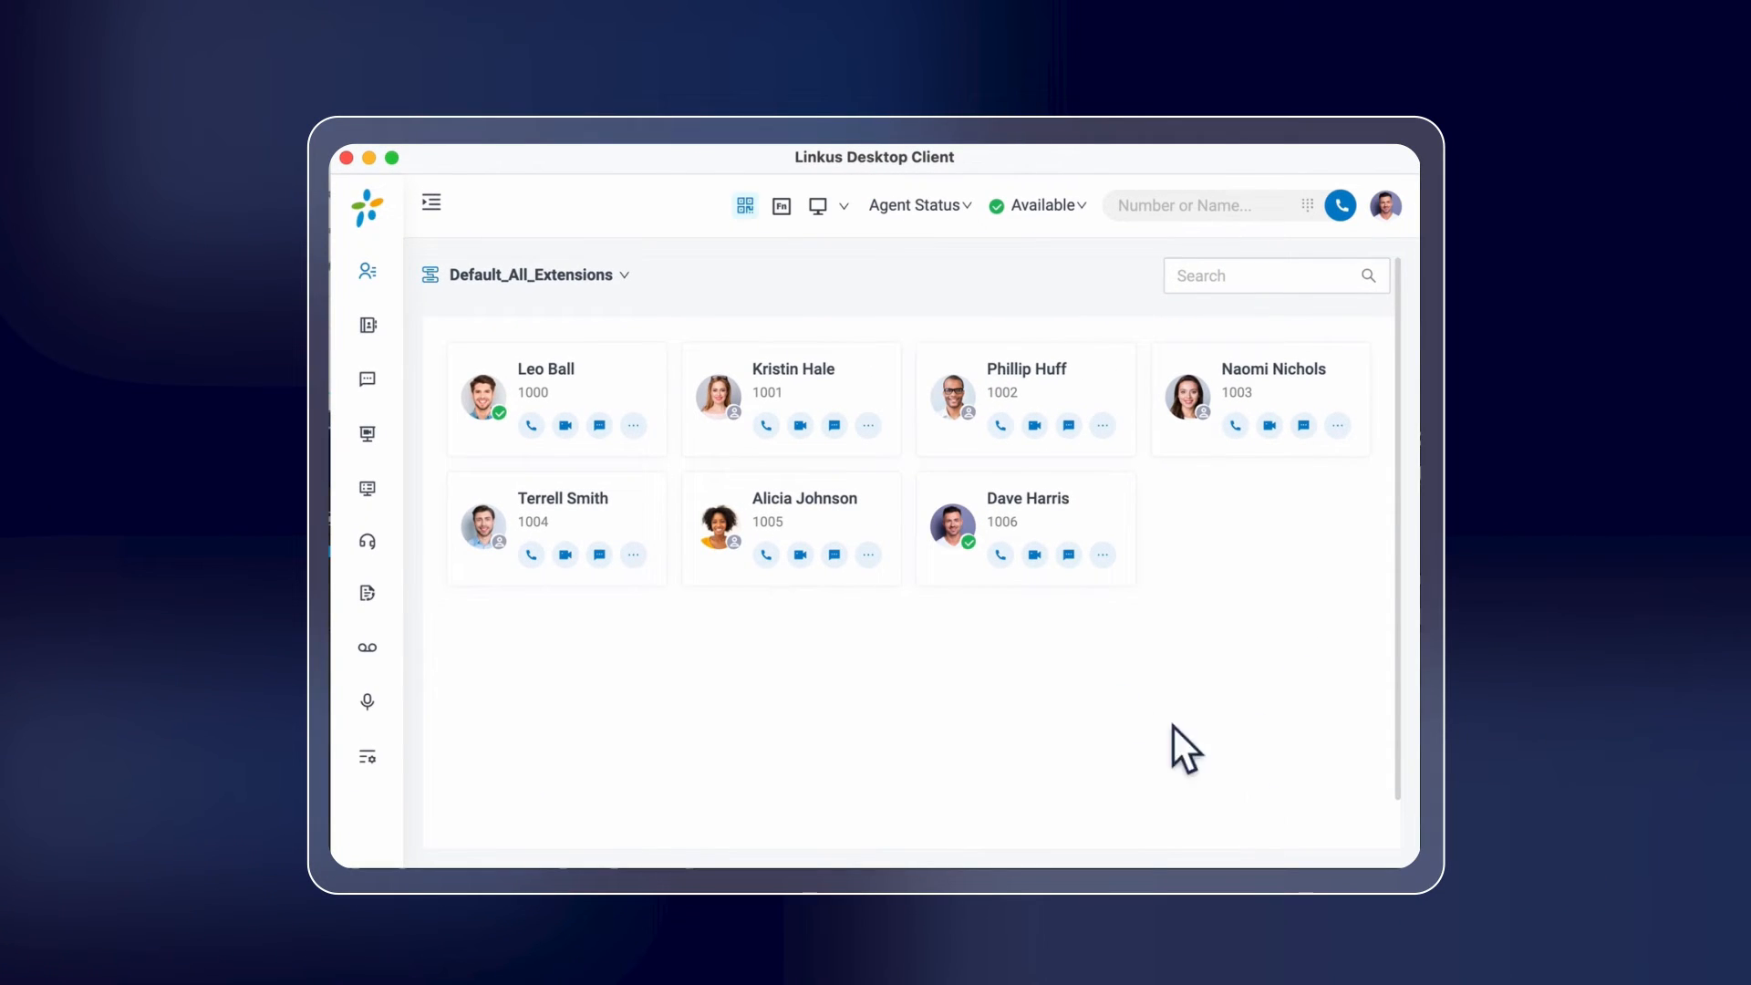
Step: Expand the navigation sidebar to show Extensions, Contacts, Chat, Call Logs, Voicemails and Preferences labels
left_click(430, 203)
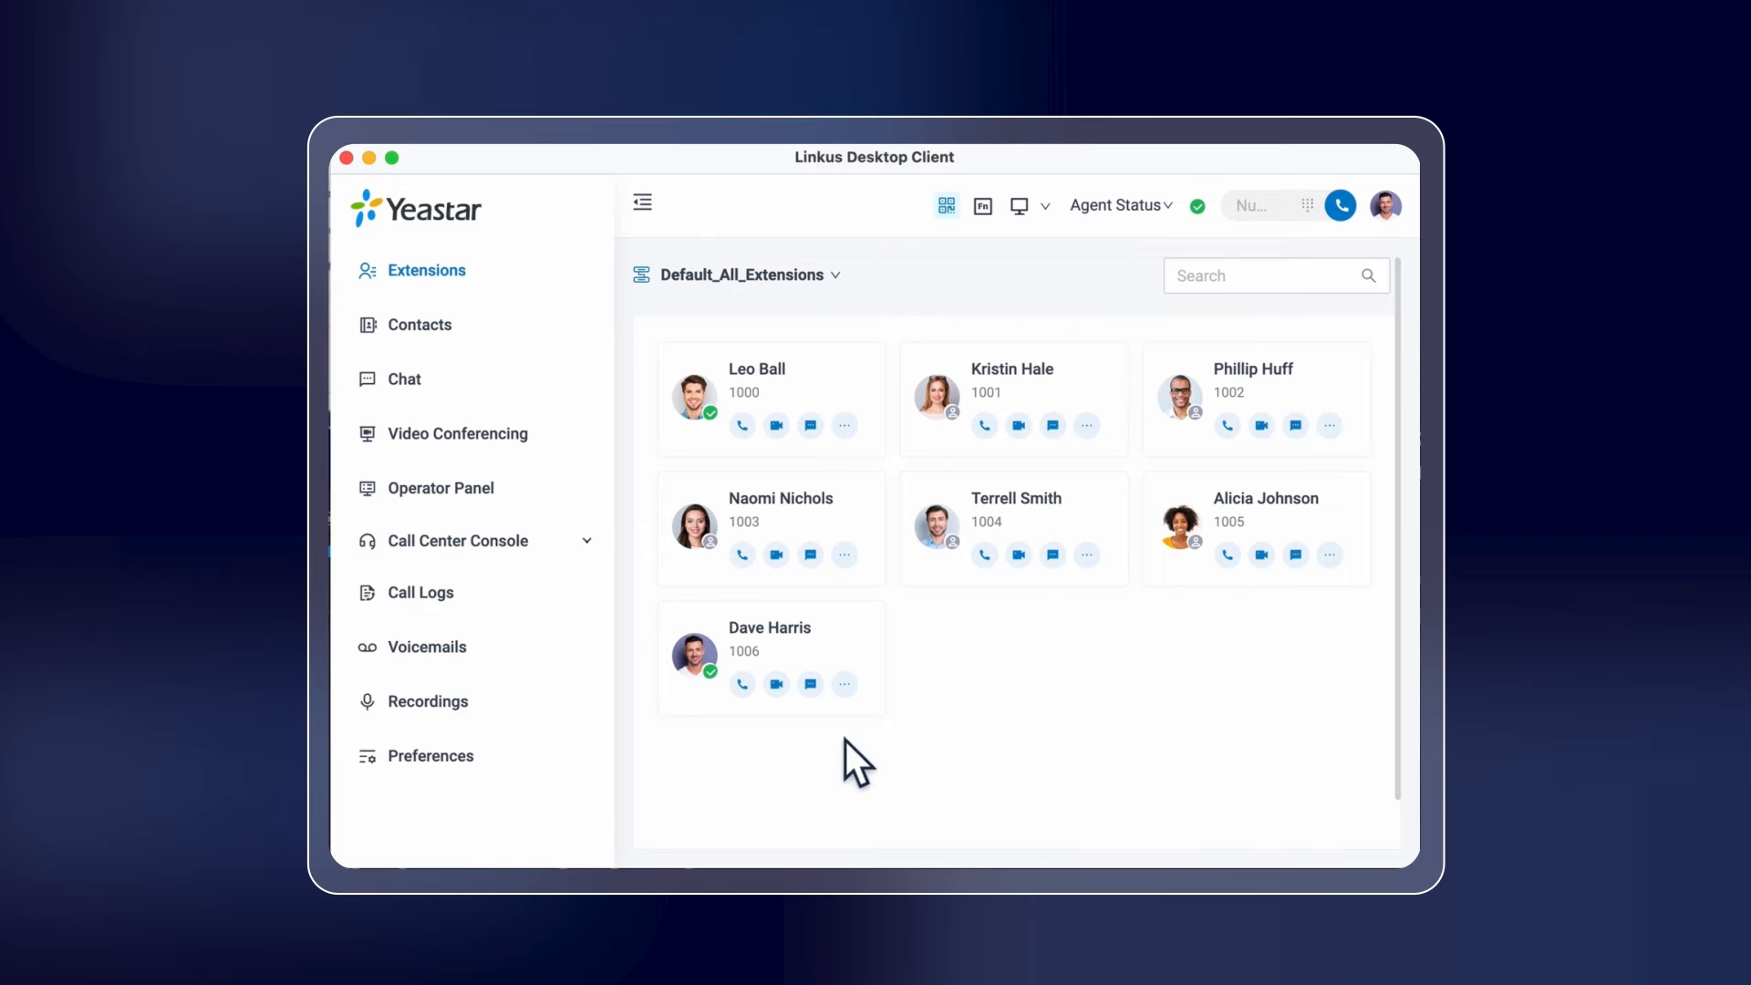
mouse_move(916, 782)
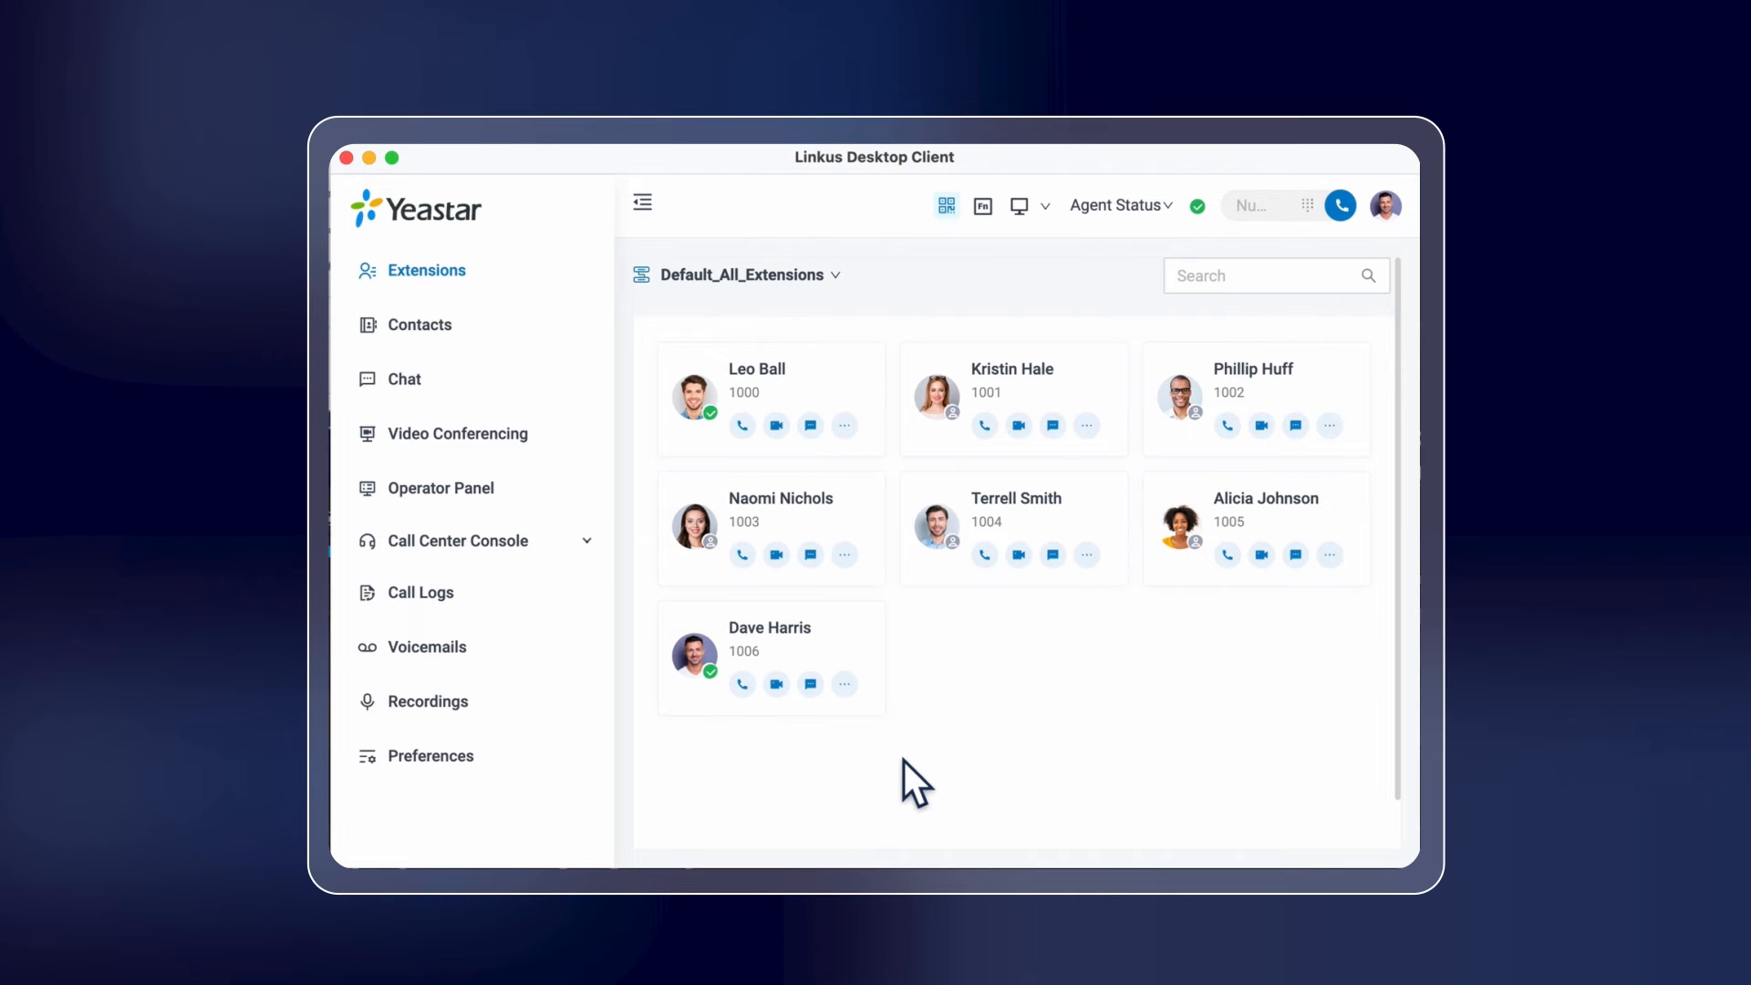
mouse_move(1122, 803)
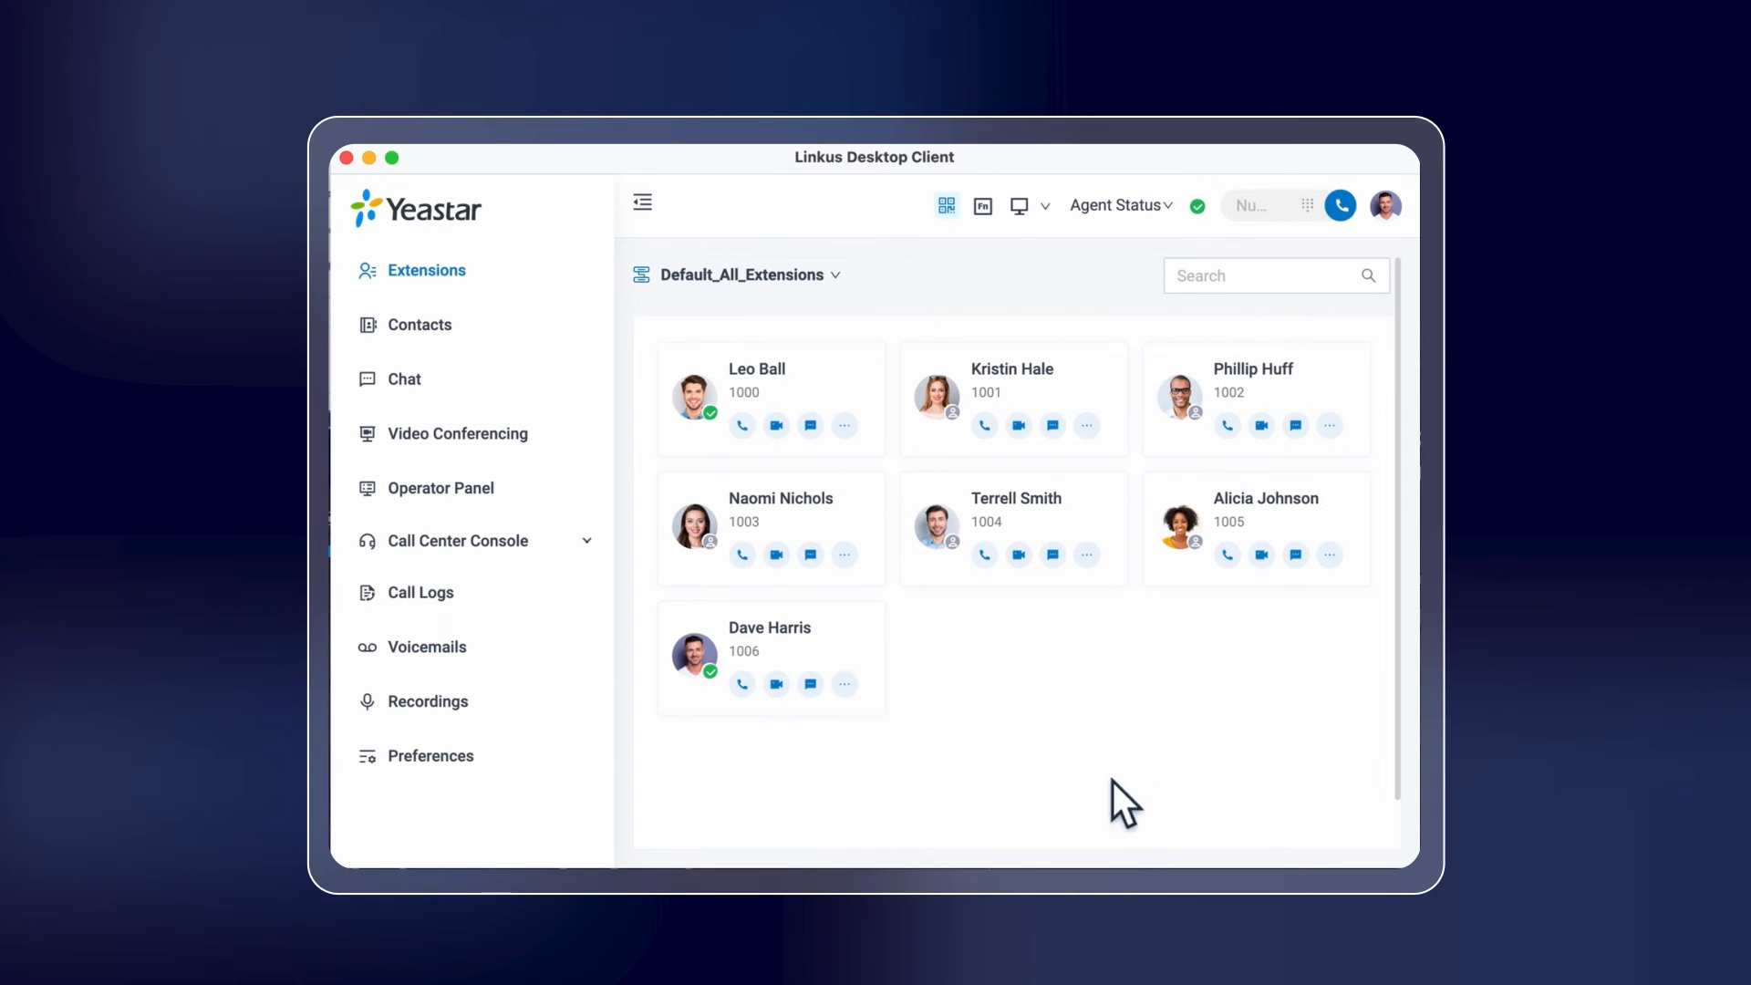